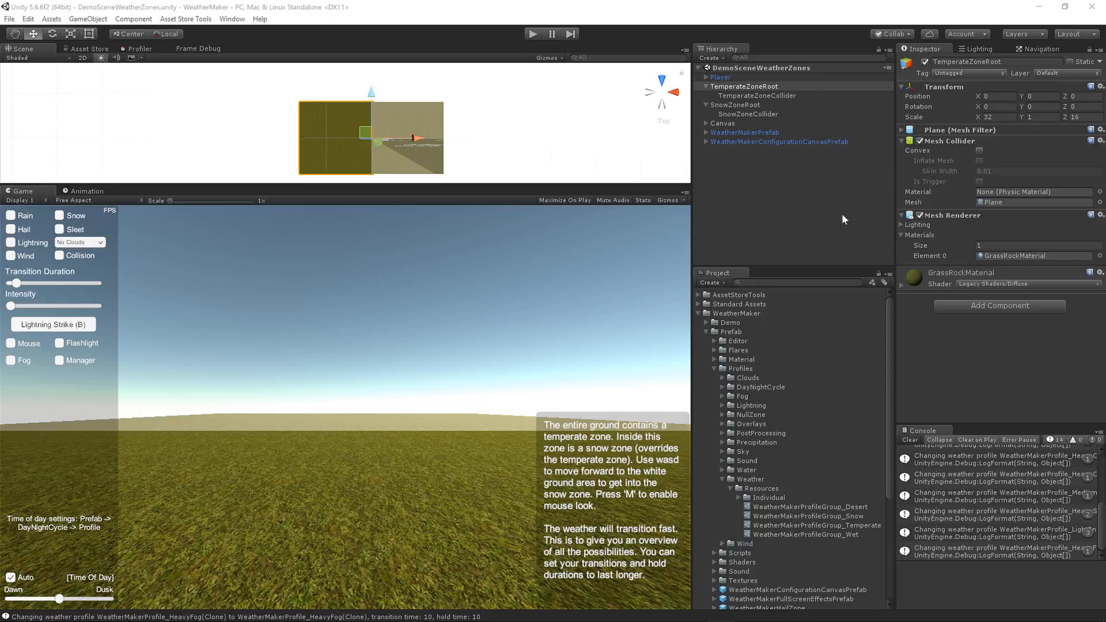
mouse_move(583, 186)
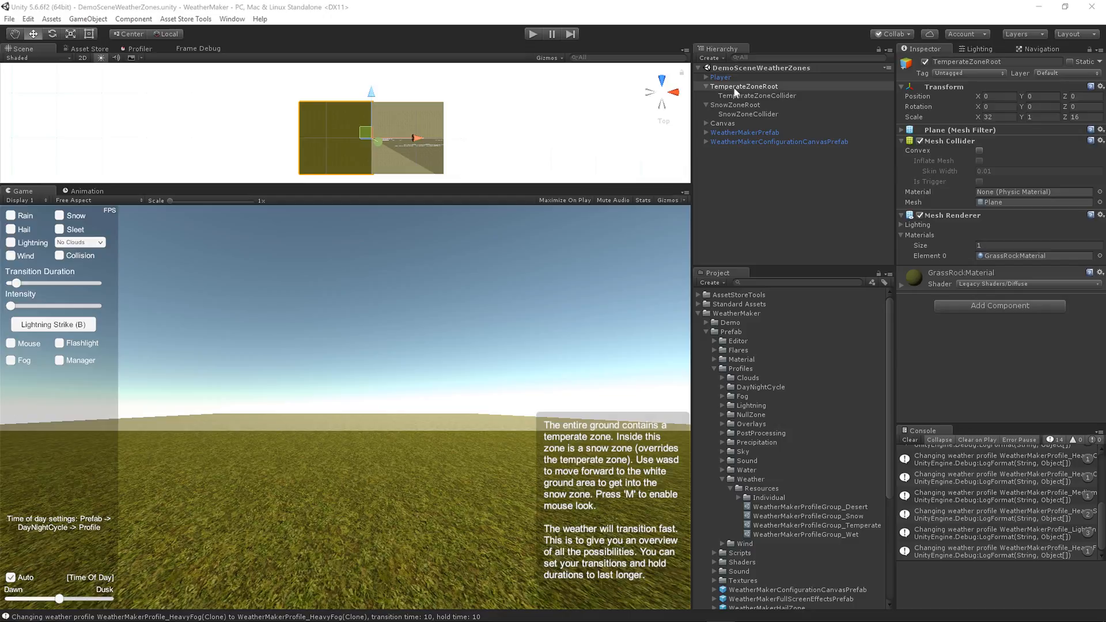
- Inspect TemperateZoneRoot and SnowZoneRoot, then TemperateZoneCollider's trigger and weather zone settings
left_click(743, 85)
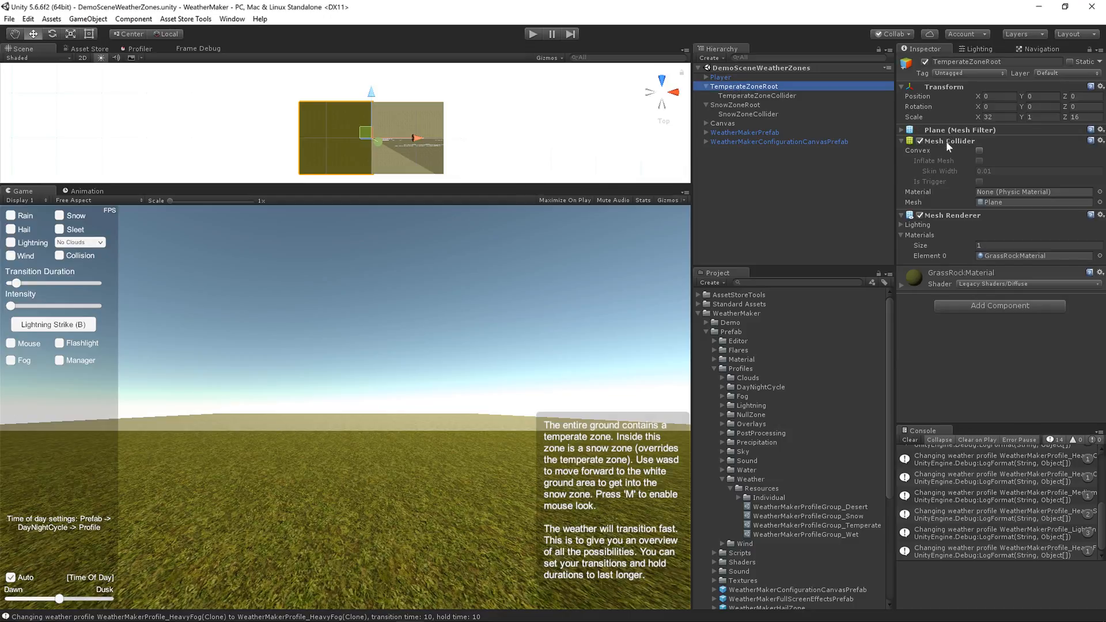
mouse_move(938, 166)
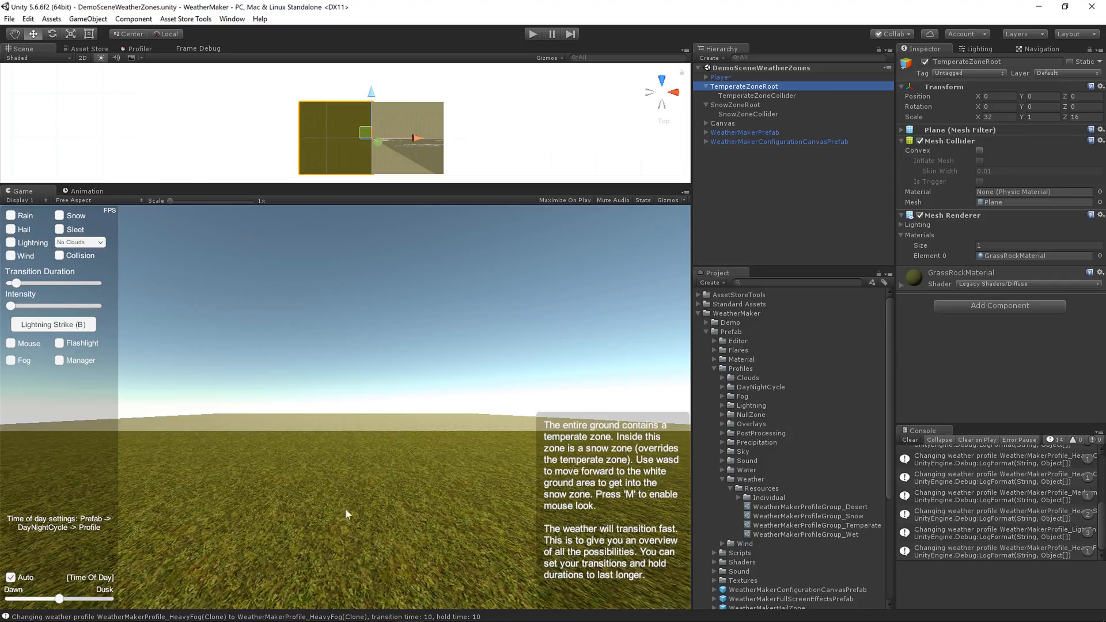
mouse_move(442, 182)
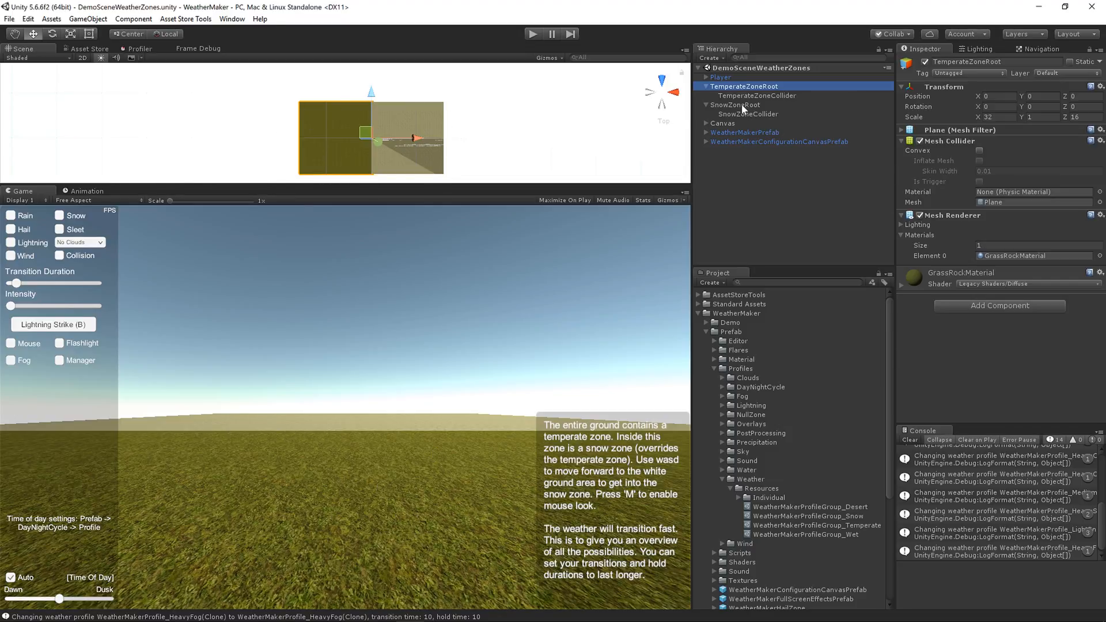
left_click(737, 104)
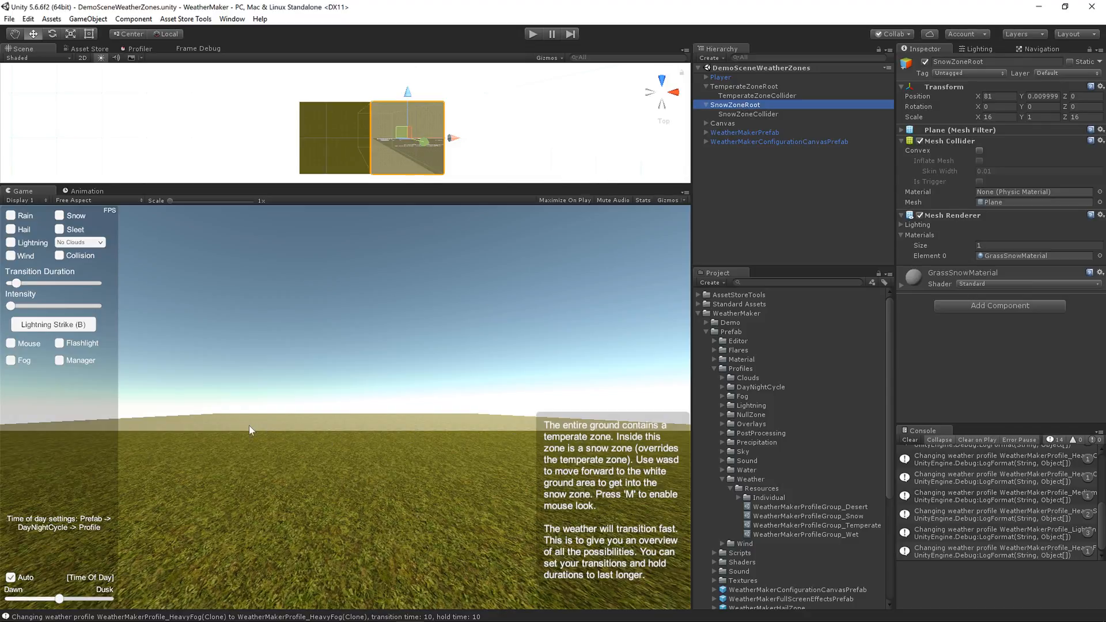
mouse_move(462, 424)
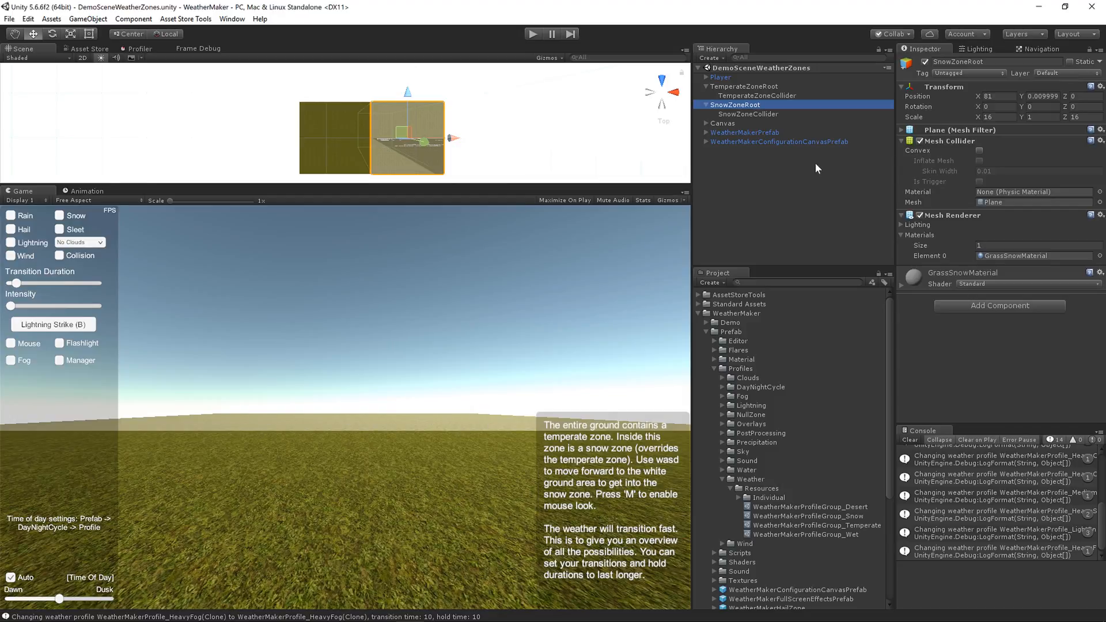
left_click(757, 95)
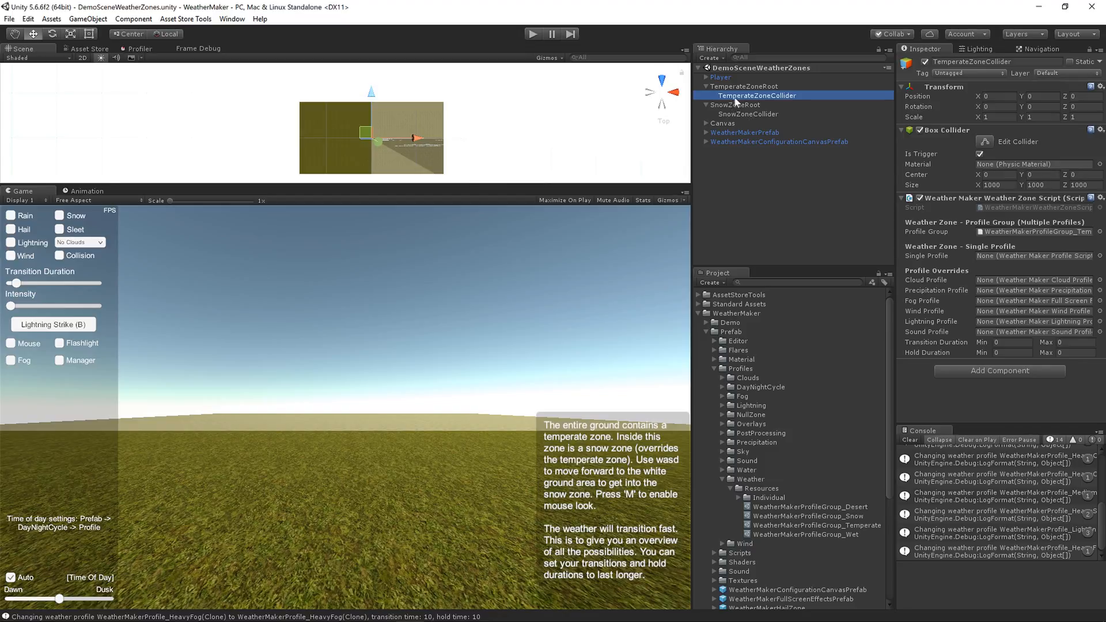
- Select SnowZoneCollider to view its trigger and weather zone settings
left_click(747, 113)
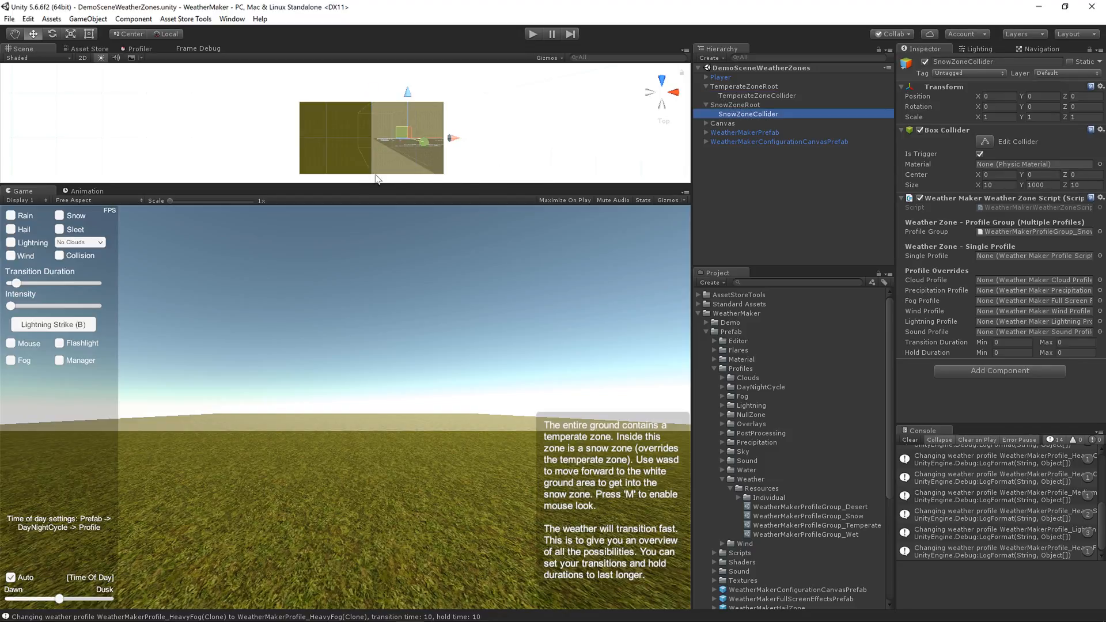
mouse_move(423, 114)
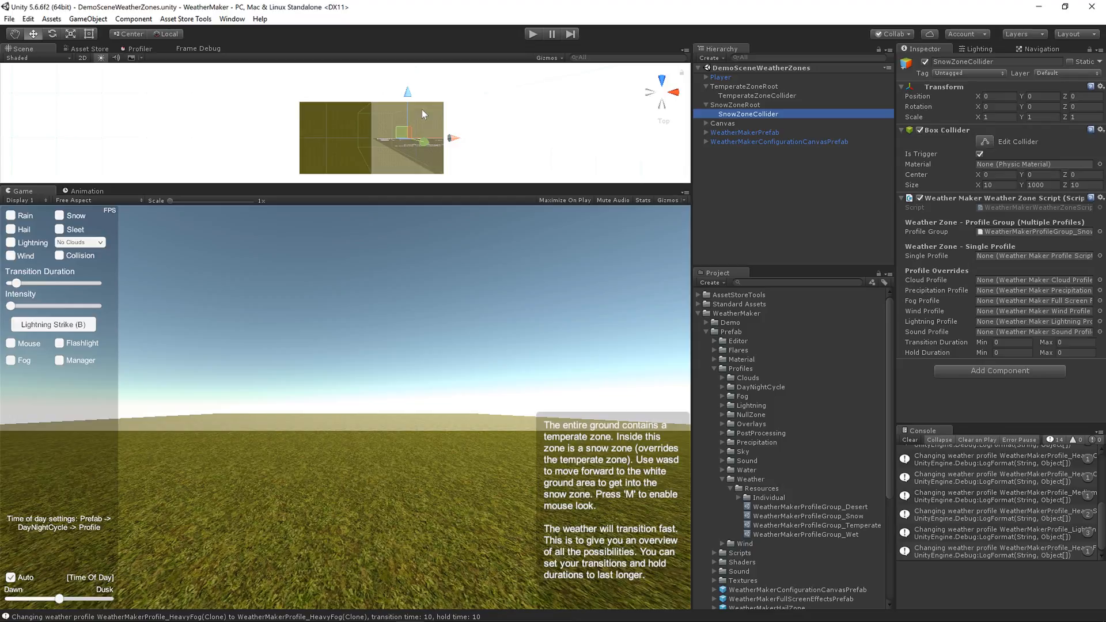
mouse_move(443, 167)
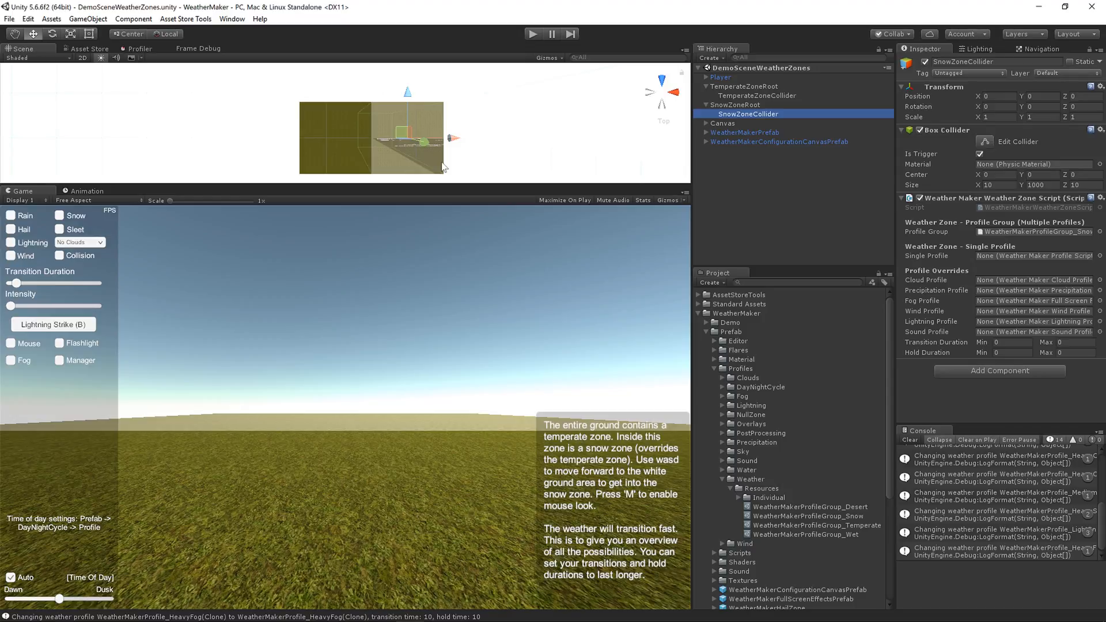
mouse_move(675, 304)
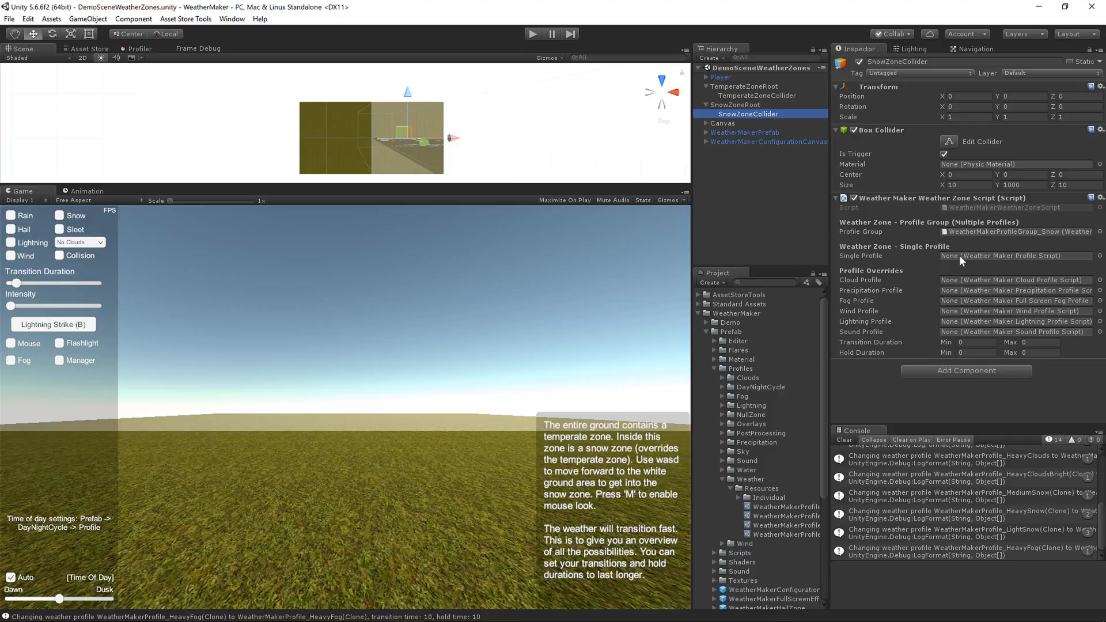
mouse_move(955, 258)
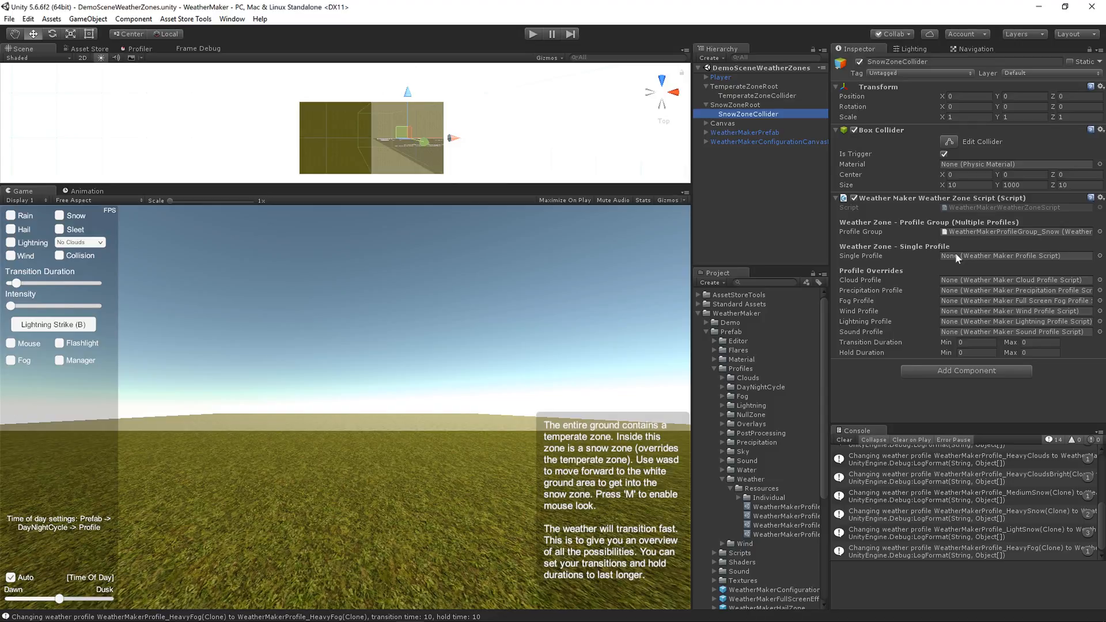
mouse_move(857, 231)
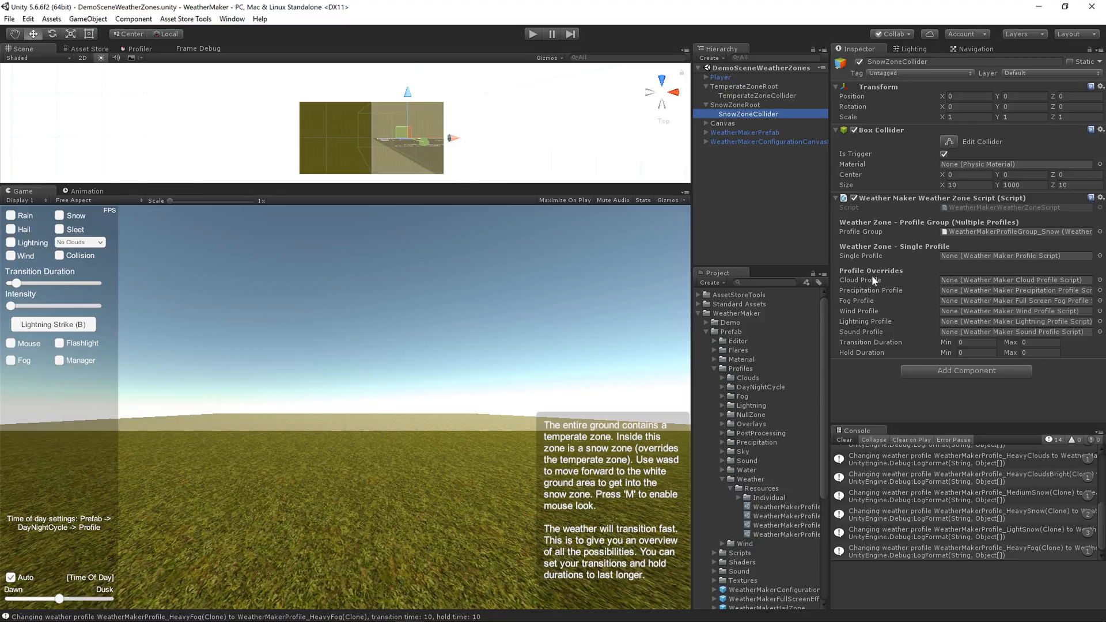
mouse_move(874, 280)
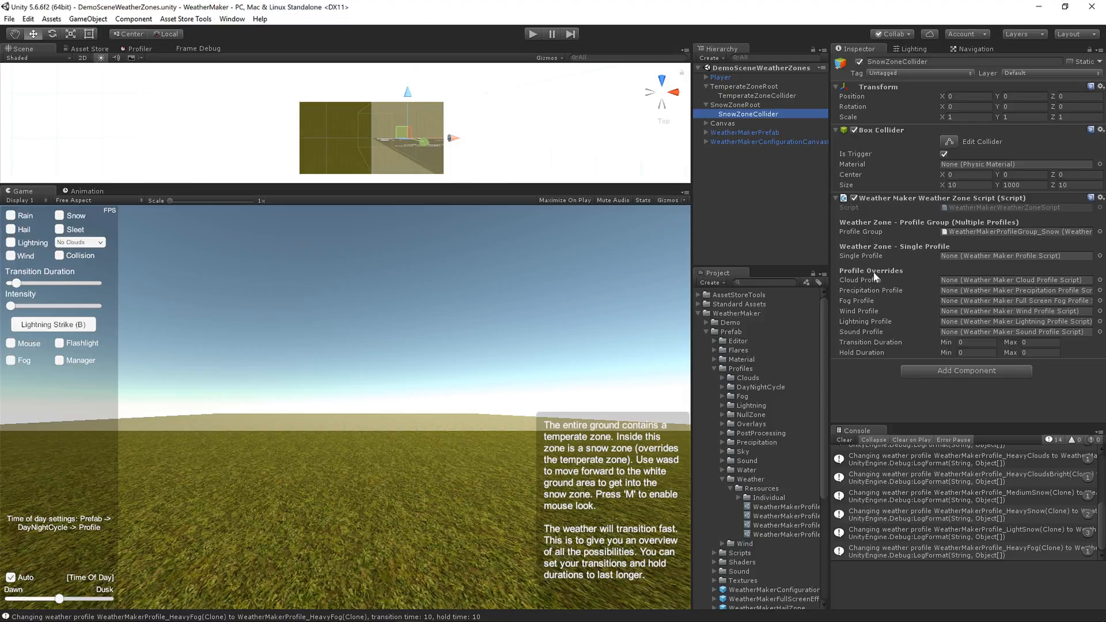
mouse_move(774, 151)
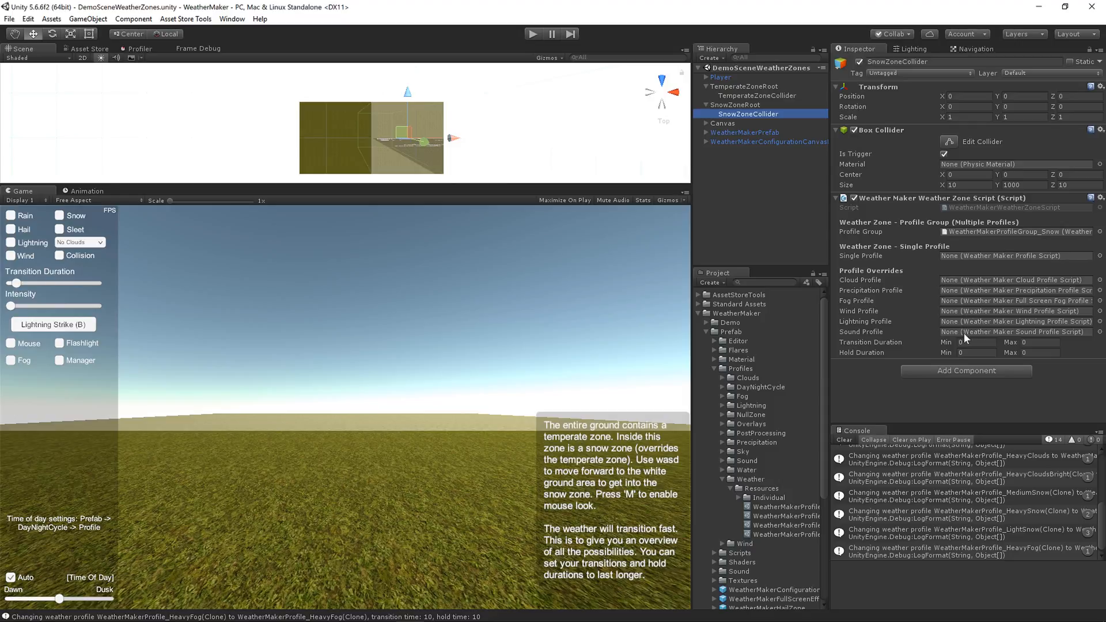
mouse_move(930, 274)
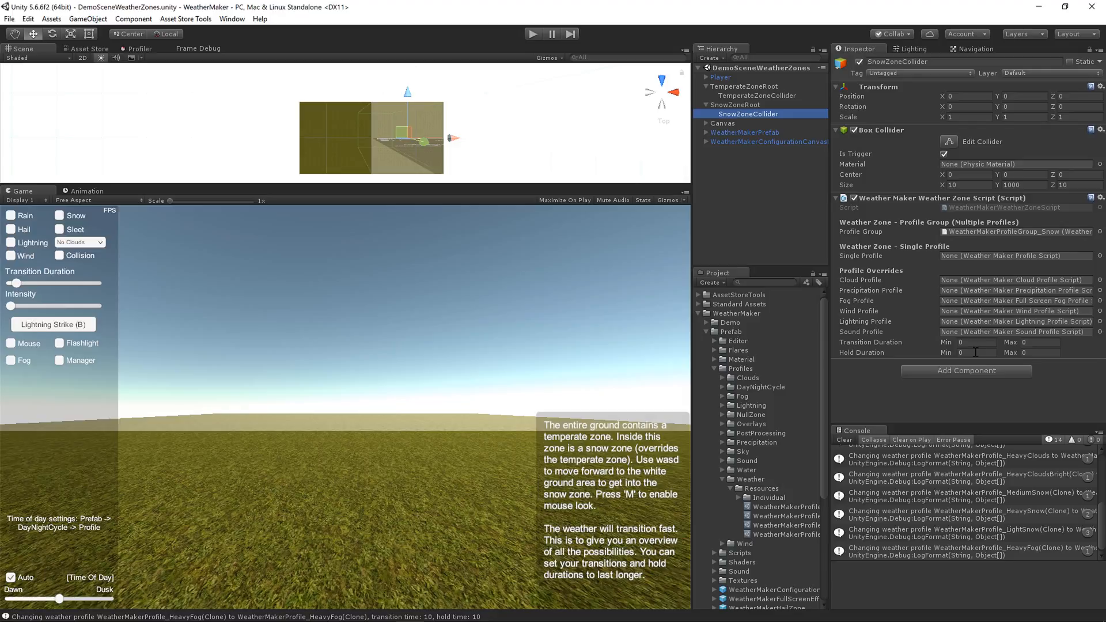
mouse_move(975, 353)
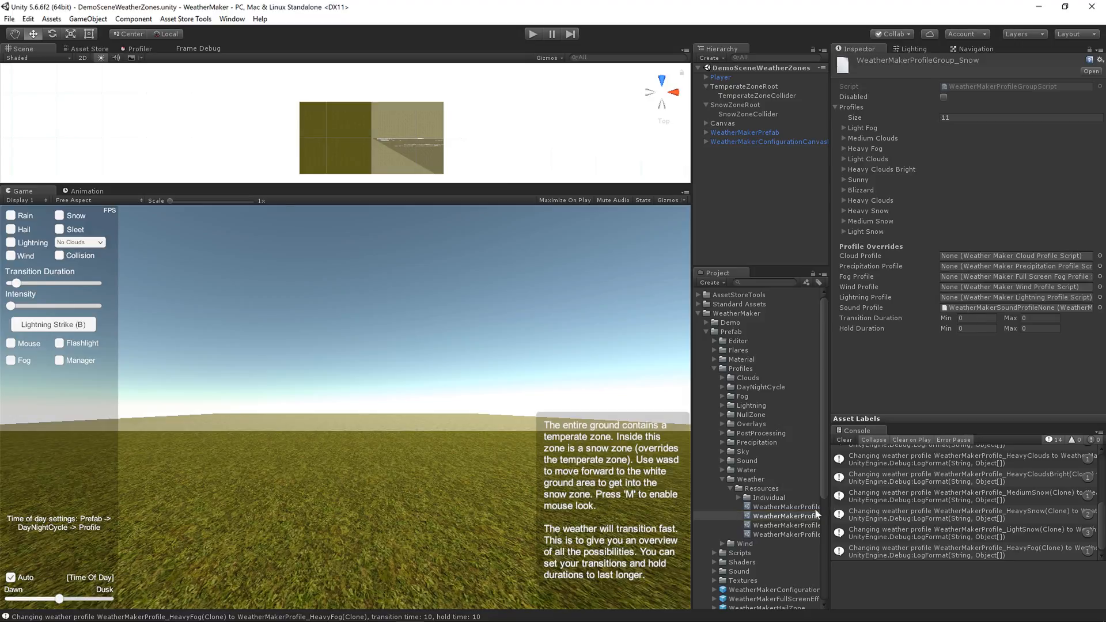
- View the sound profile assets, then the temperate profile group with Light Clouds expanded
left_click(782, 515)
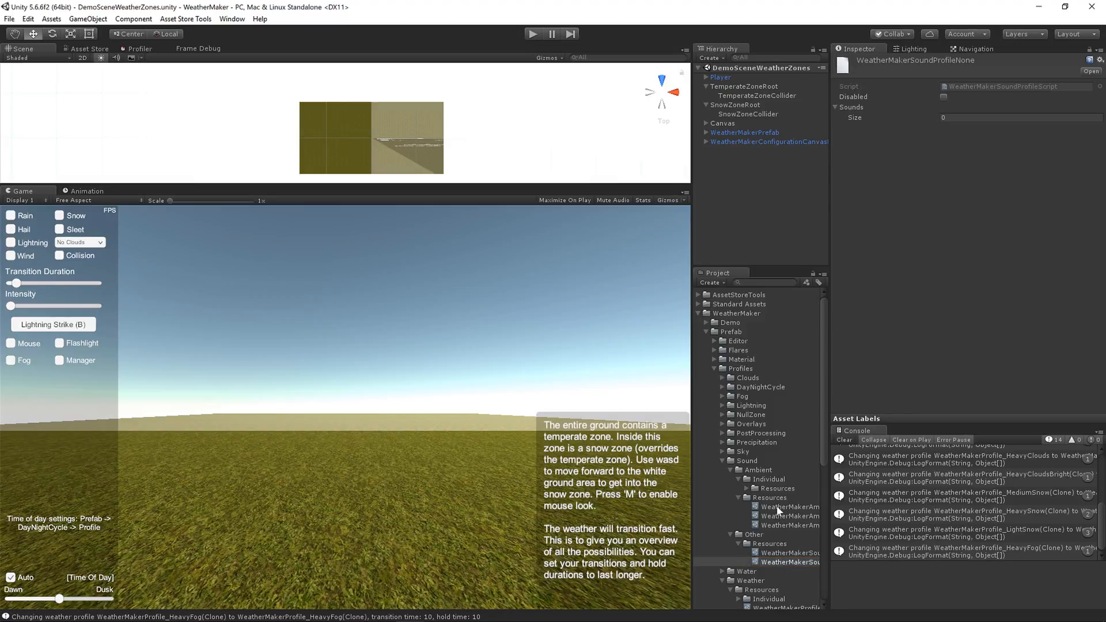
left_click(811, 492)
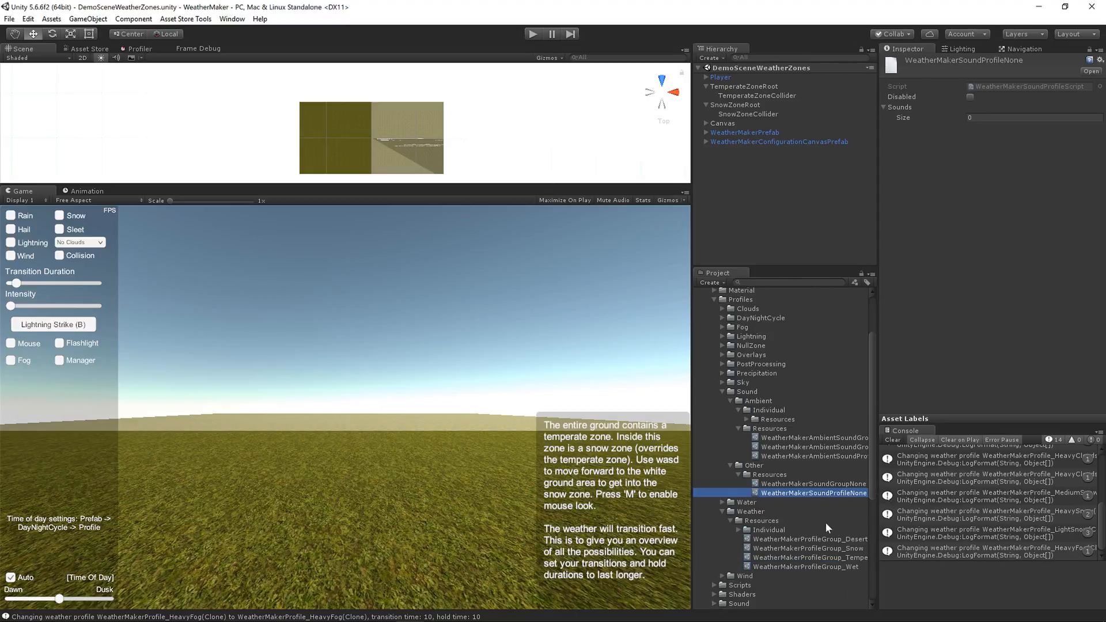
left_click(808, 557)
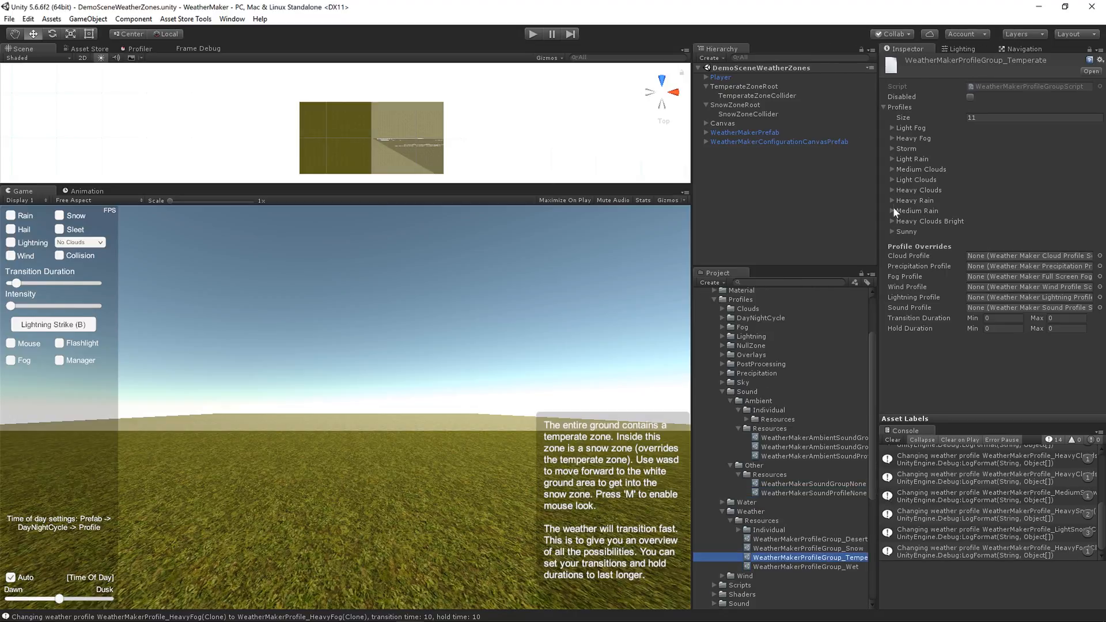
left_click(893, 179)
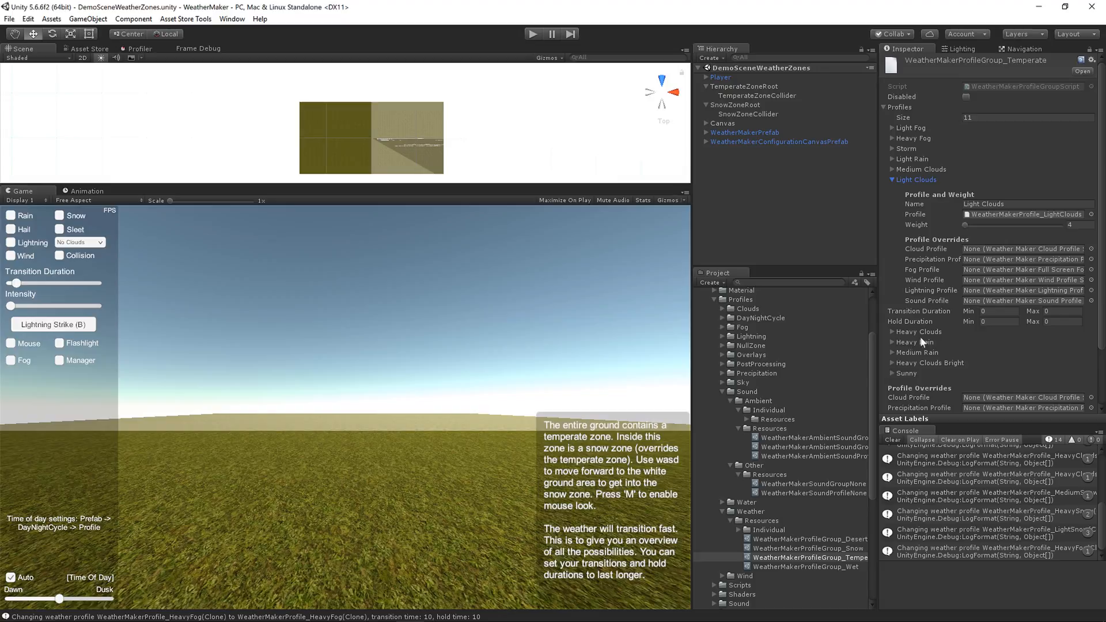
mouse_move(979, 305)
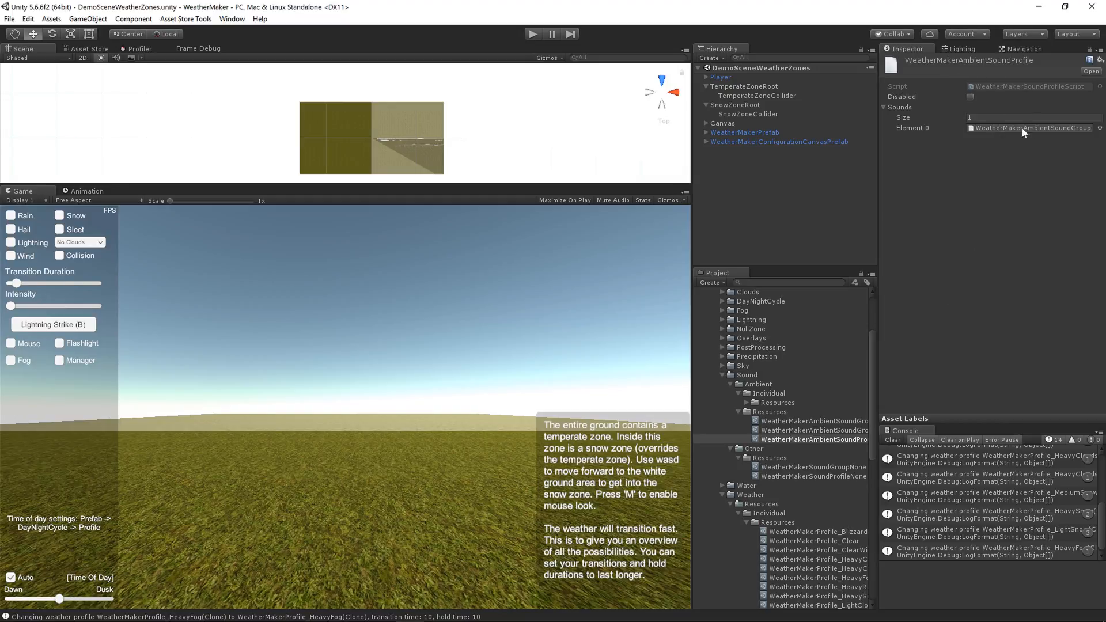
mouse_move(869, 408)
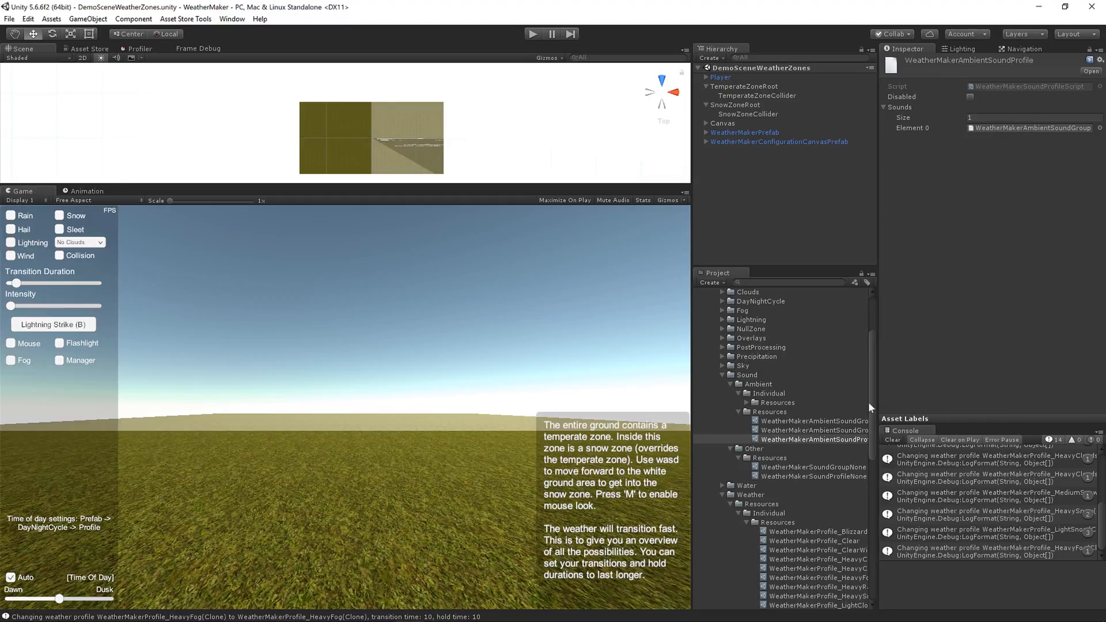
- Review WeatherMakerProfileGroup_Snow's overrides, then reselect SnowZoneCollider in the Hierarchy
scroll("down", 3)
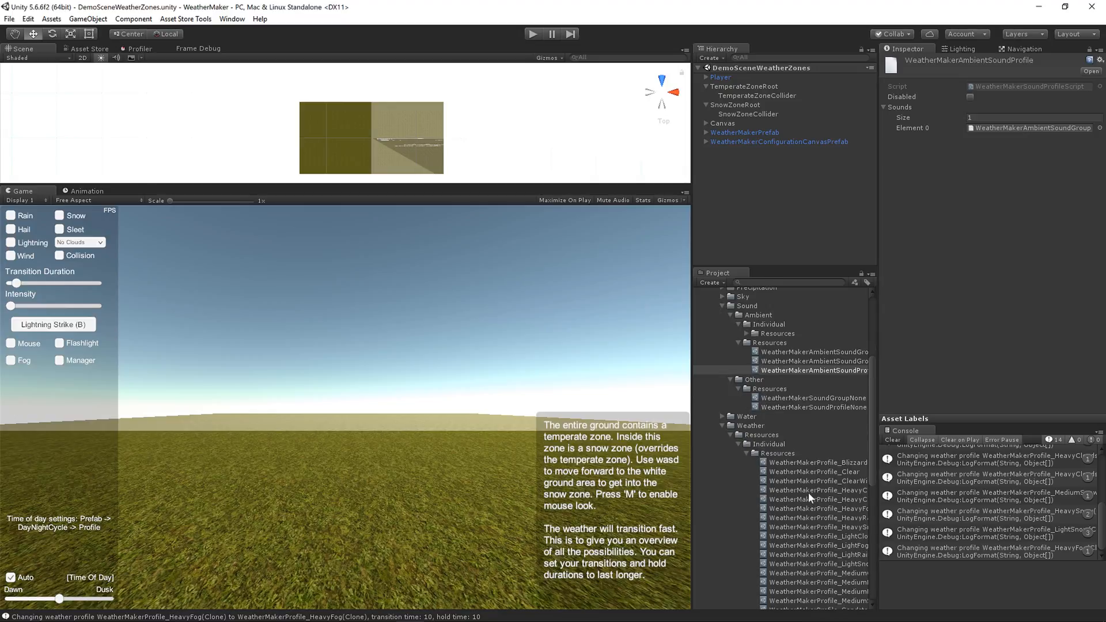
left_click(808, 509)
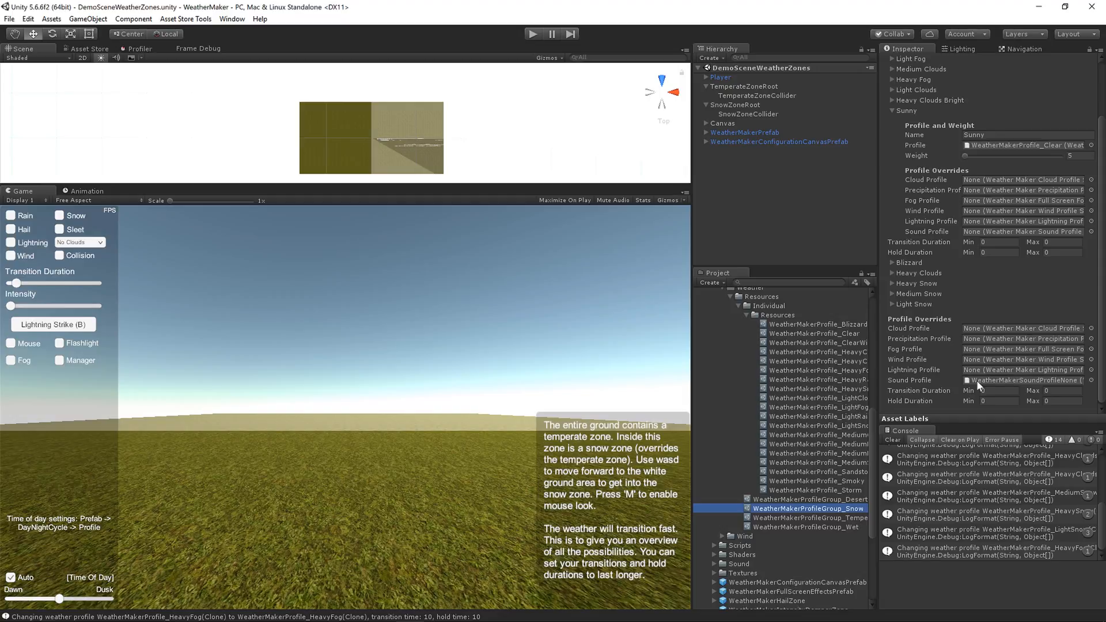
mouse_move(971, 327)
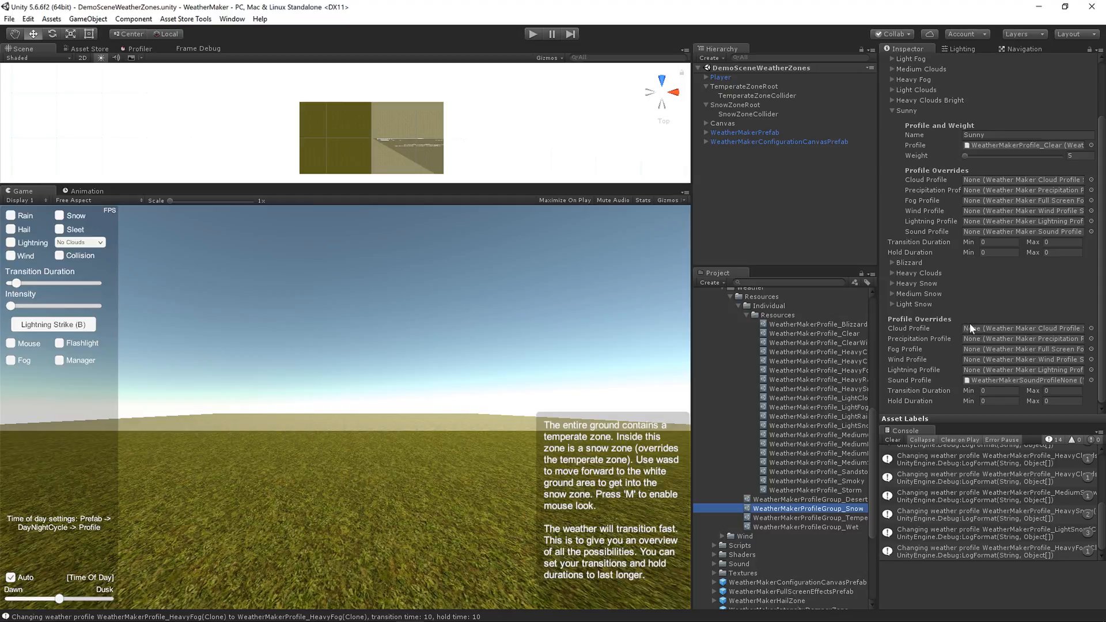
mouse_move(966, 368)
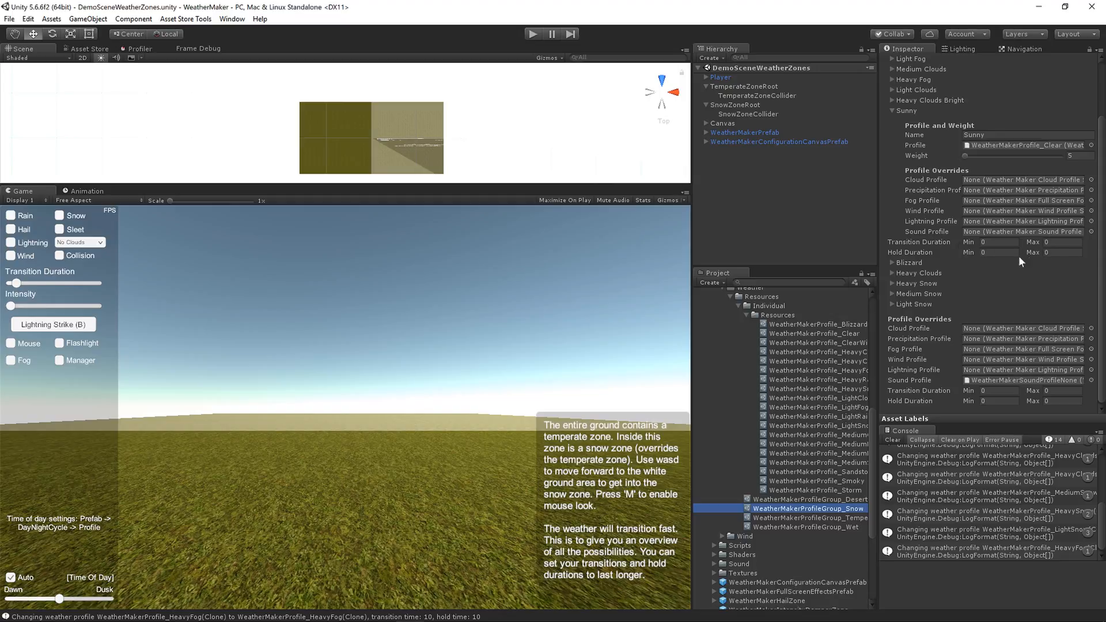
mouse_move(954, 168)
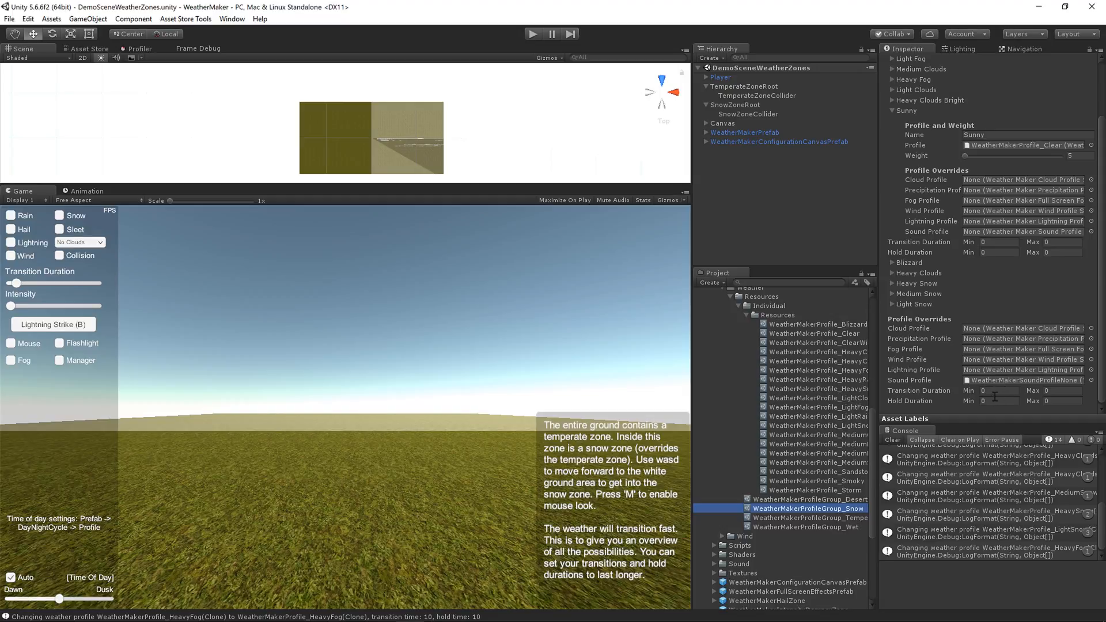
left_click(748, 114)
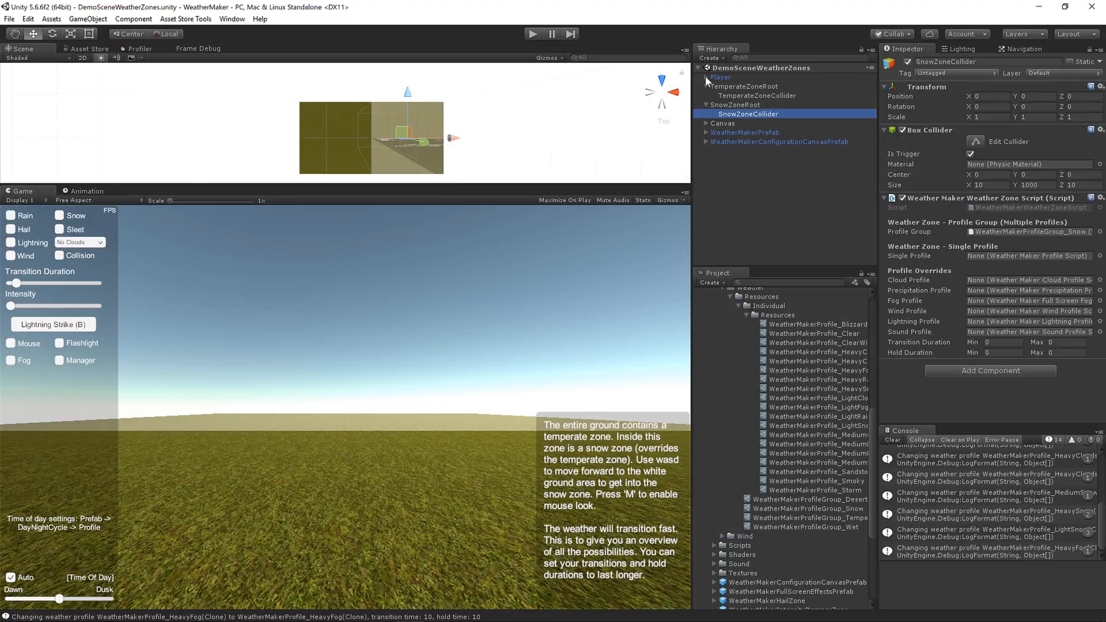
- Expand Player and inspect MainCamera's components, including its Sphere Collider settings
left_click(705, 77)
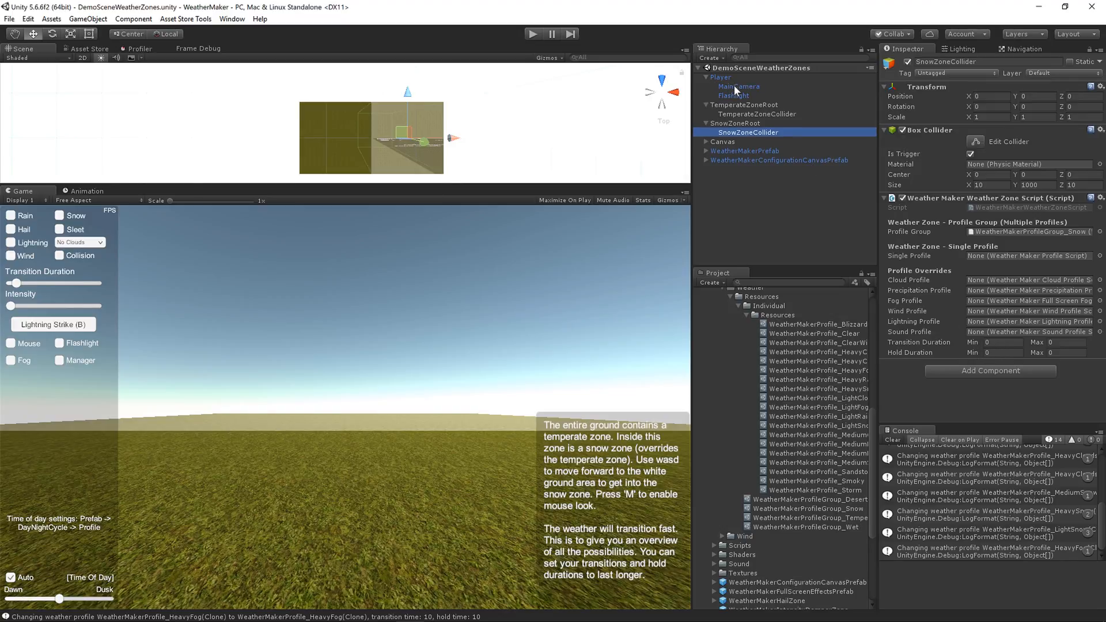
left_click(739, 86)
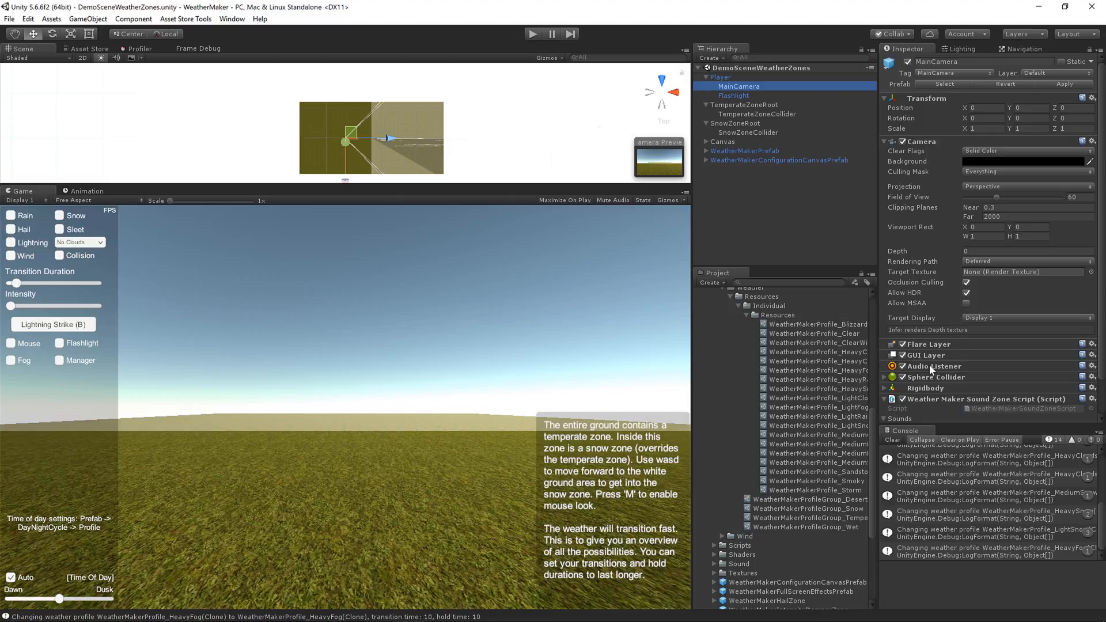
mouse_move(959, 328)
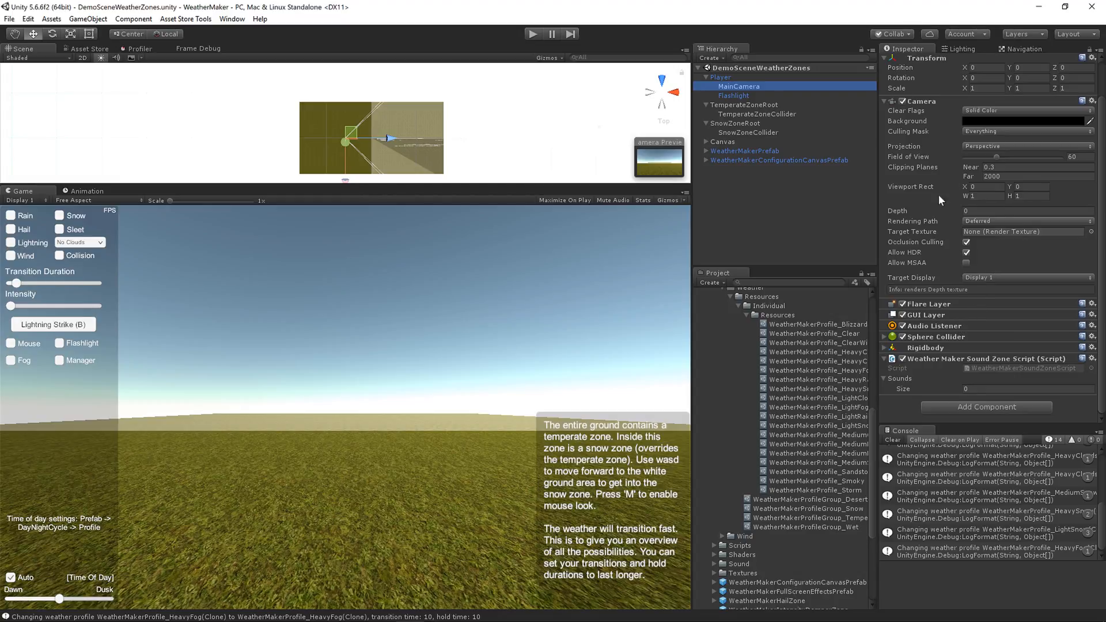
mouse_move(938, 348)
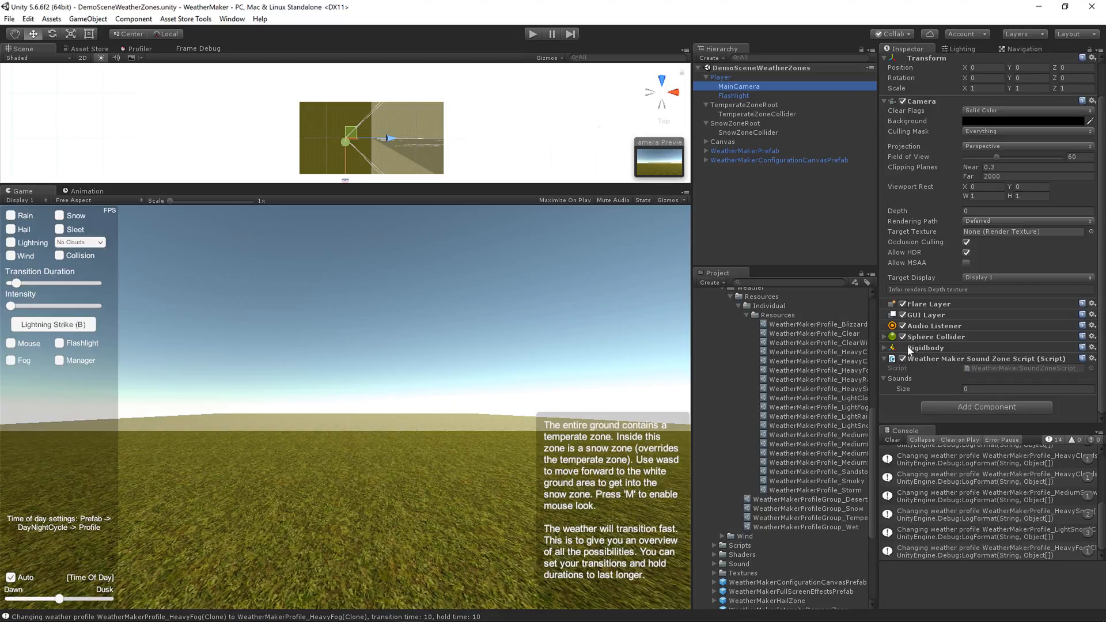
left_click(883, 336)
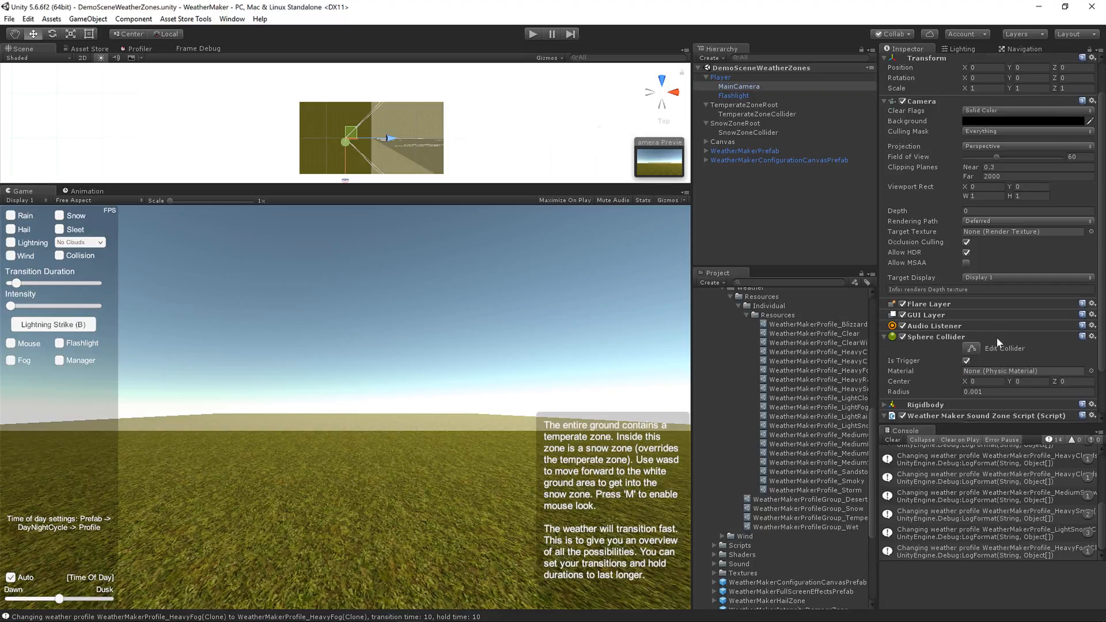
scroll("down", 3)
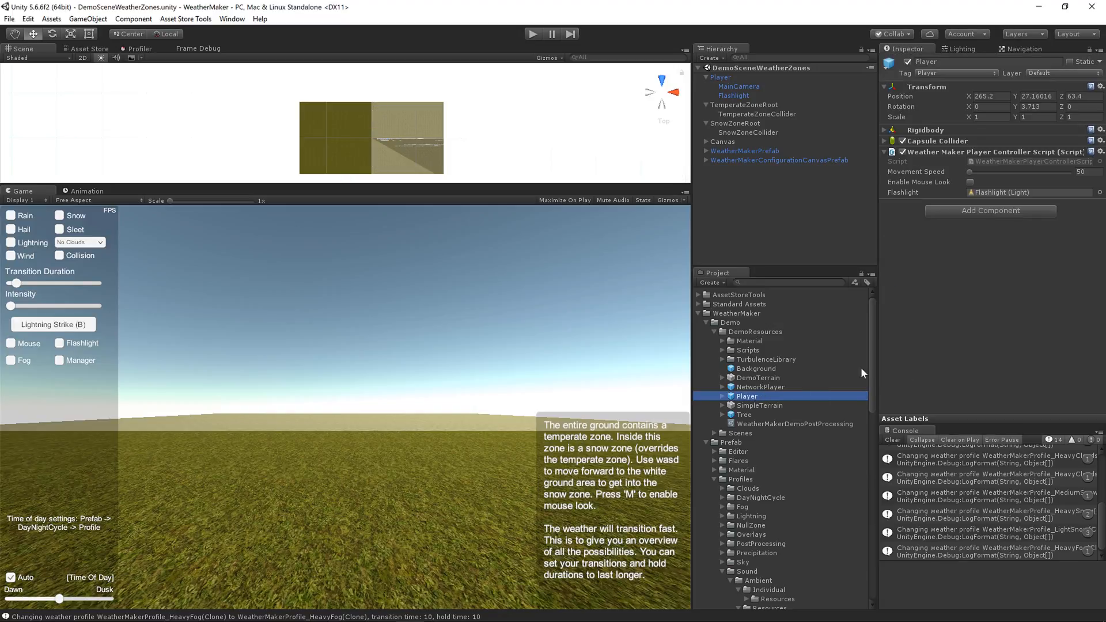
- Review MainCamera's sound zone script, then expand WeatherMakerPrefab to list its managers
left_click(739, 85)
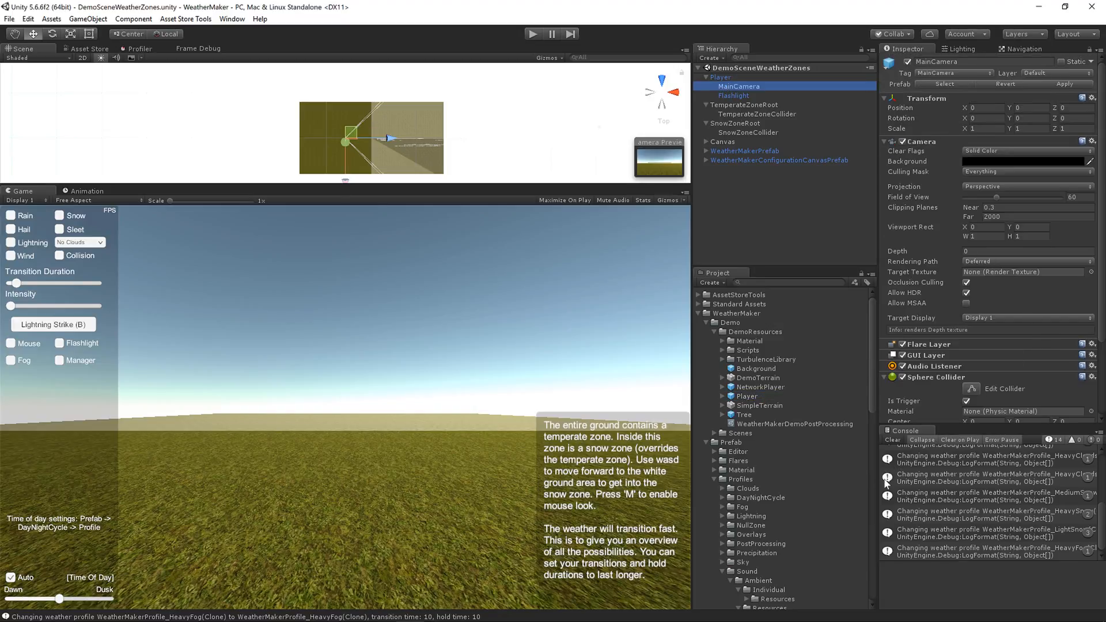
scroll("down", 3)
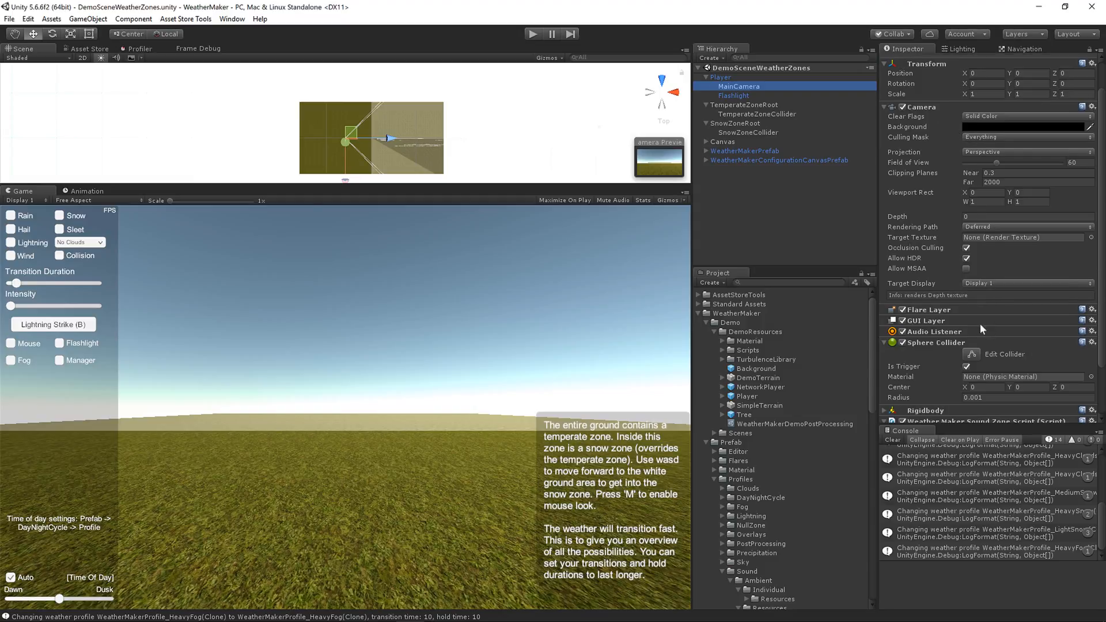
scroll("down", 3)
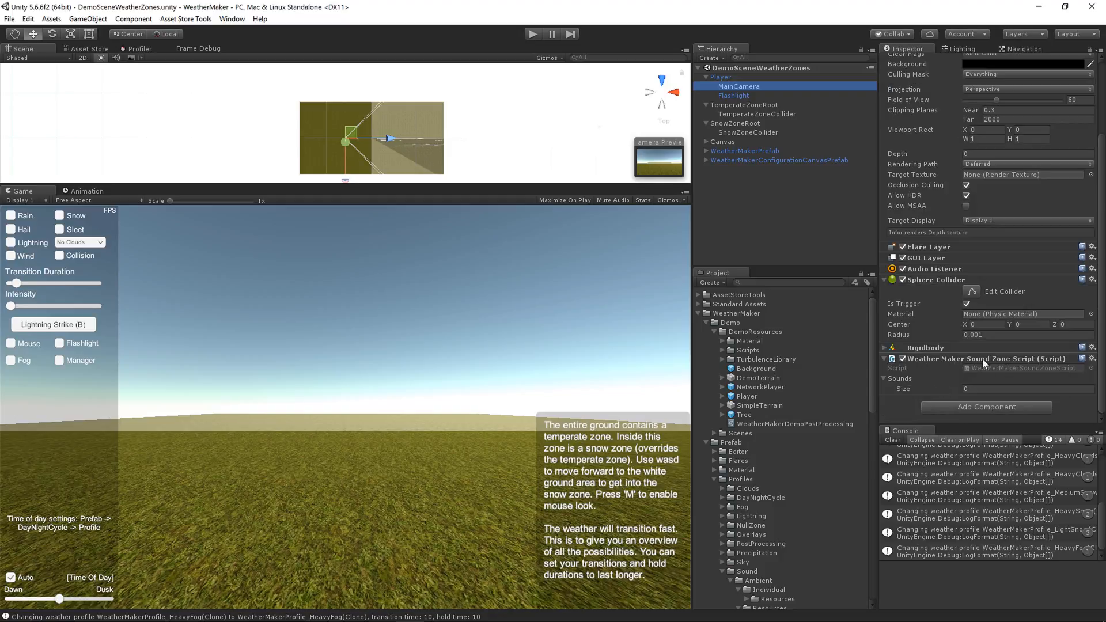
mouse_move(1050, 365)
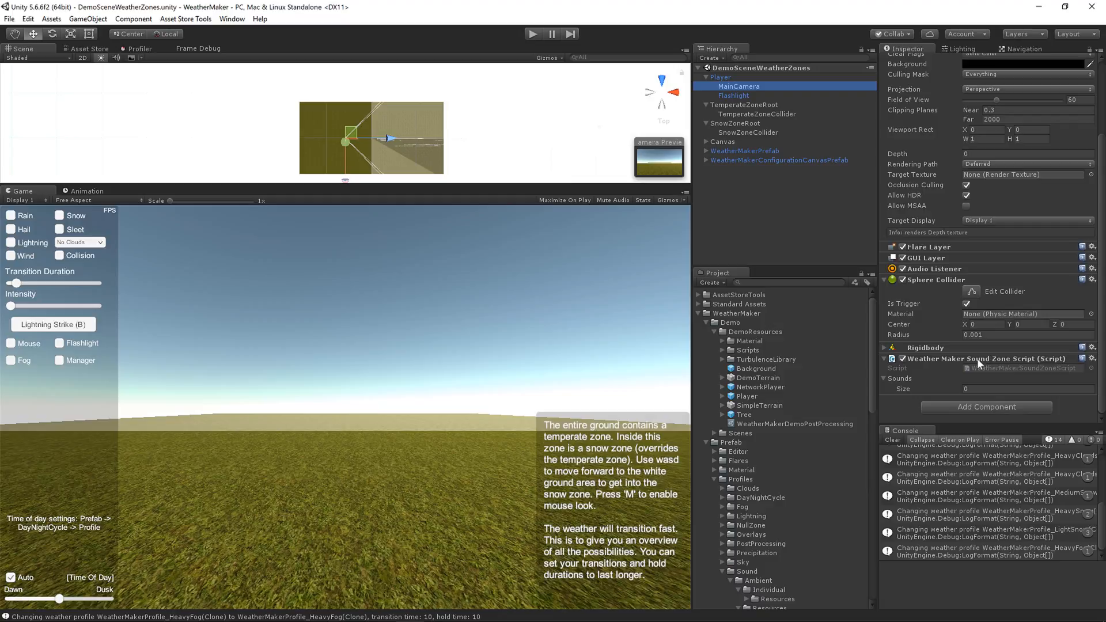
mouse_move(992, 364)
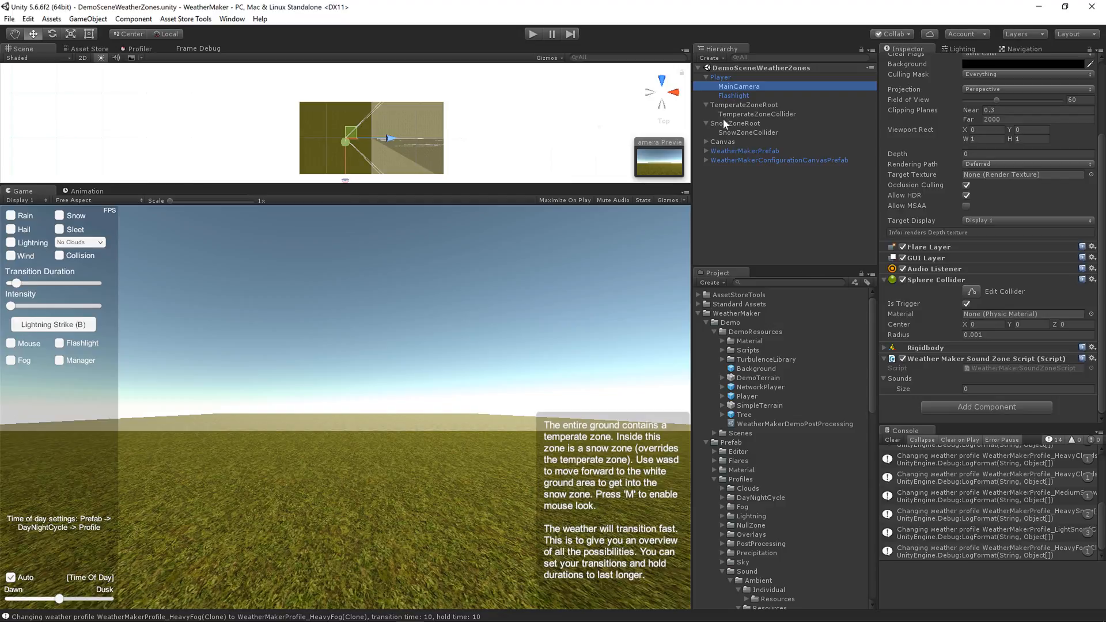
left_click(705, 150)
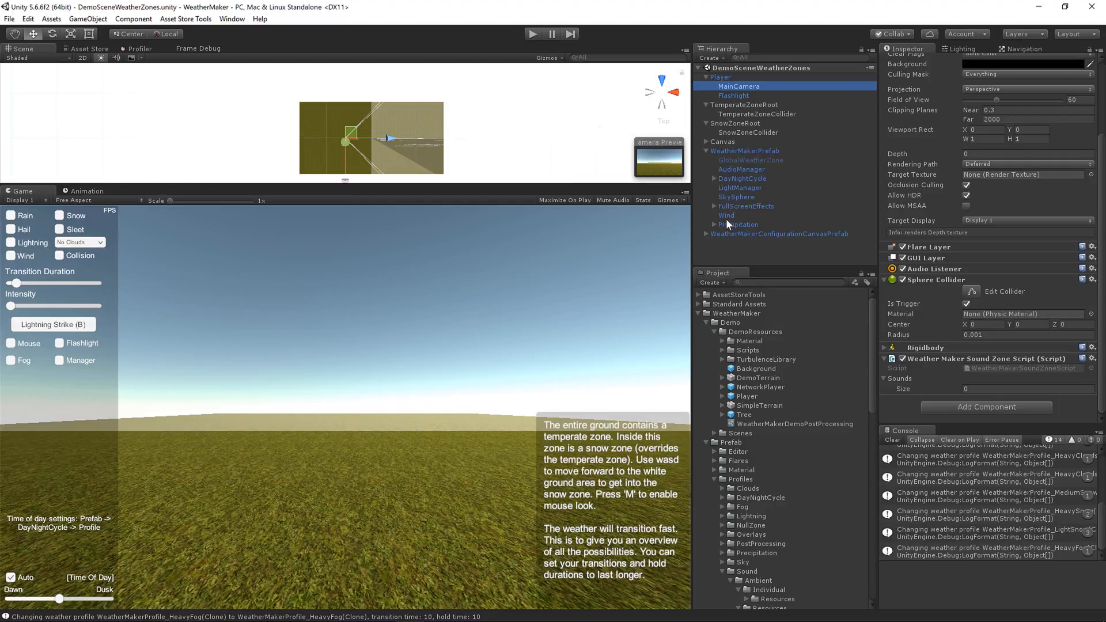
left_click(742, 169)
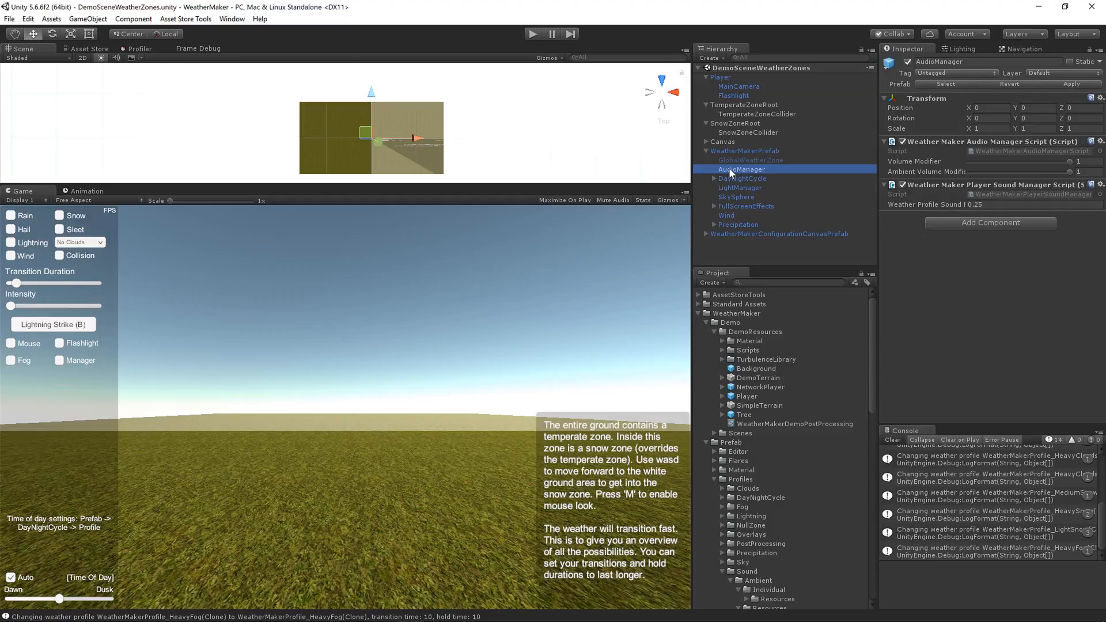
mouse_move(908, 208)
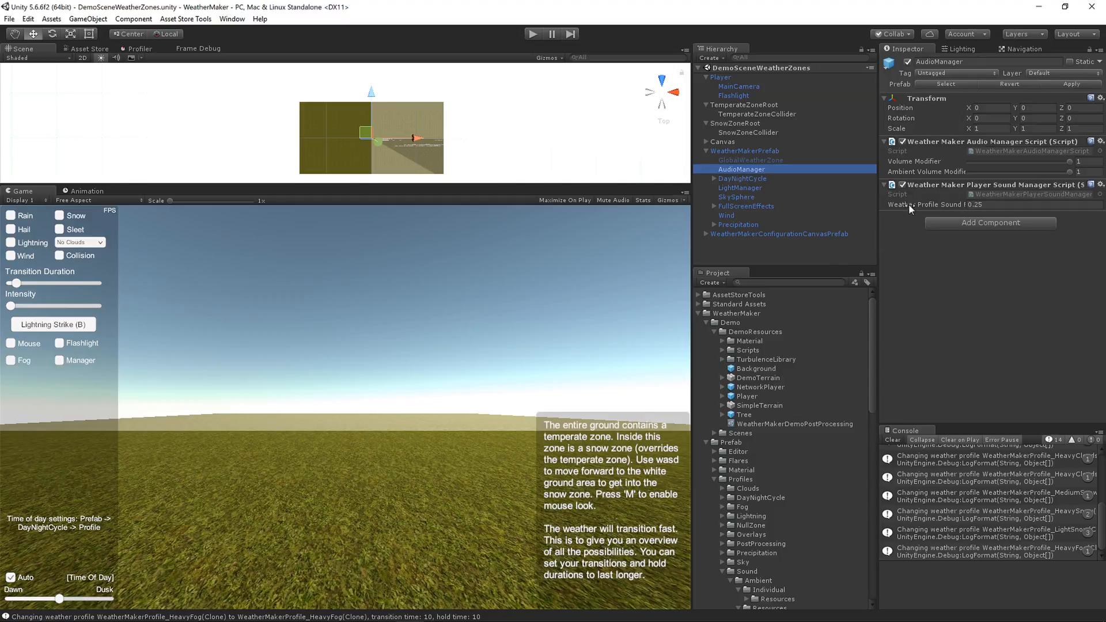
mouse_move(938, 163)
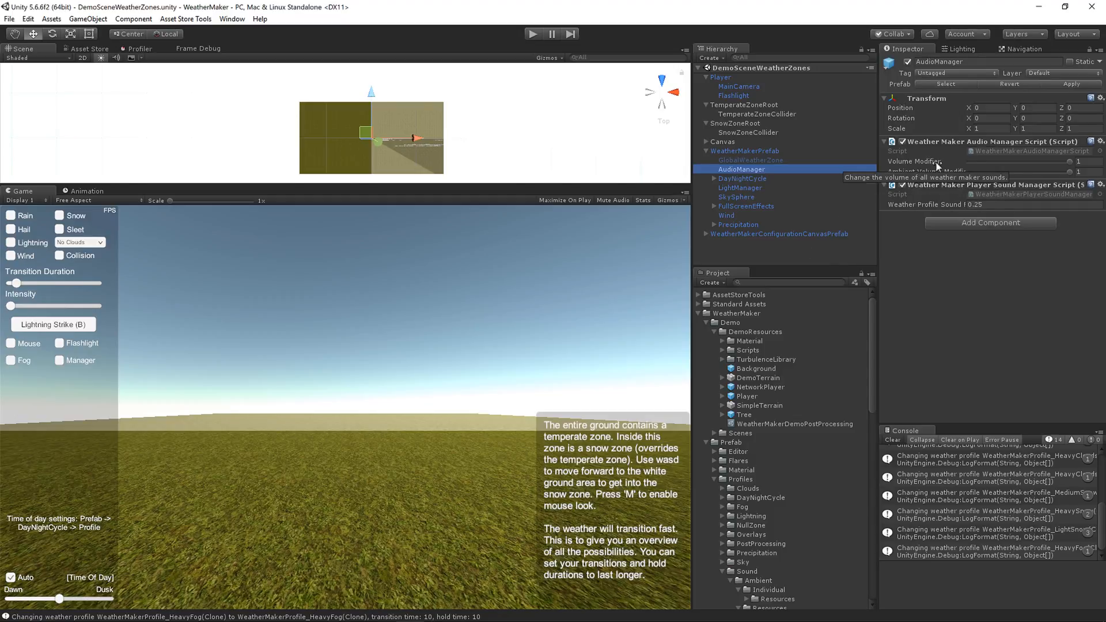
mouse_move(940, 214)
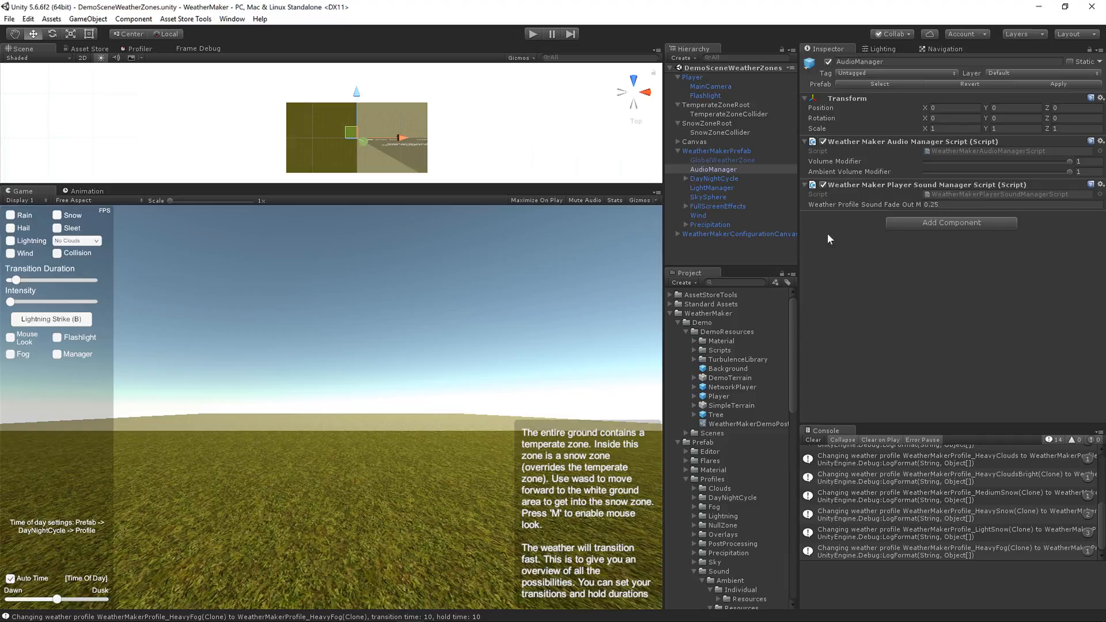
mouse_move(848, 295)
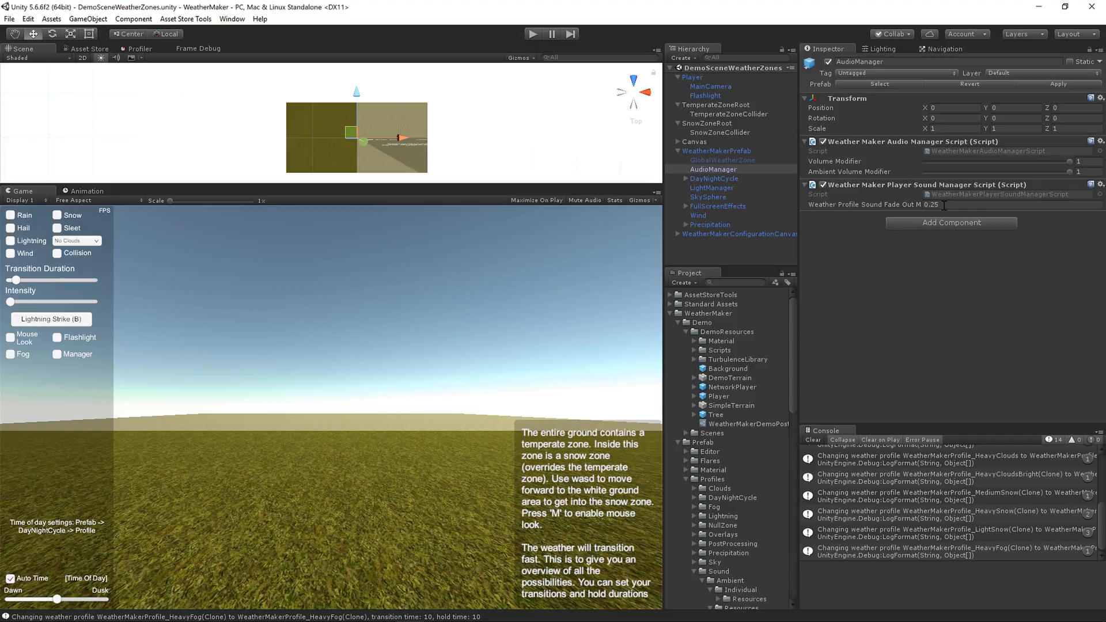
mouse_move(912, 337)
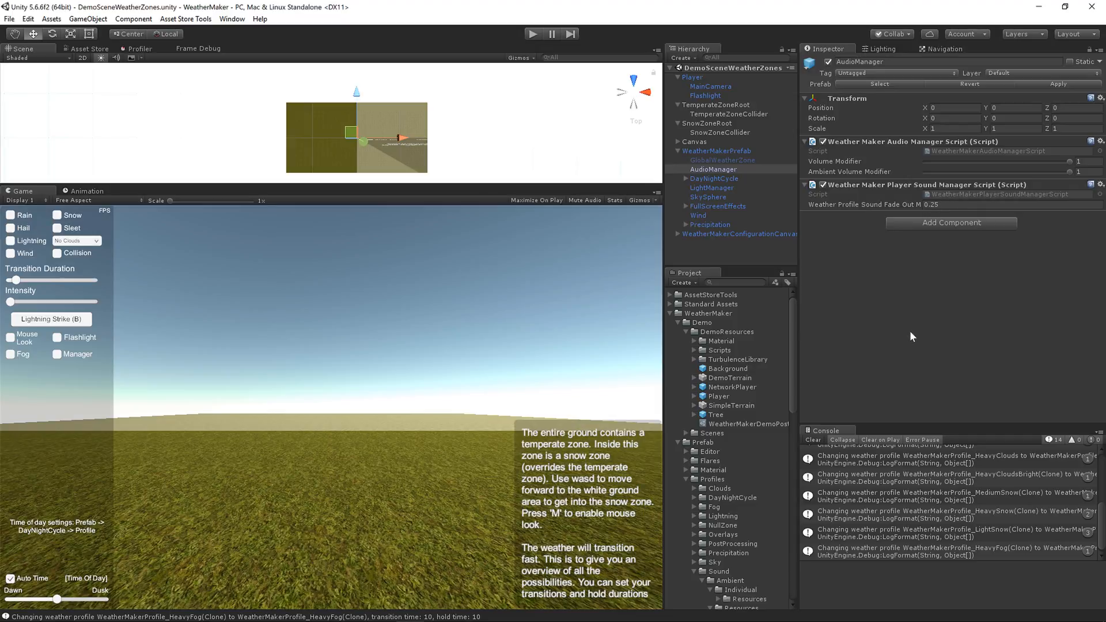
mouse_move(890, 278)
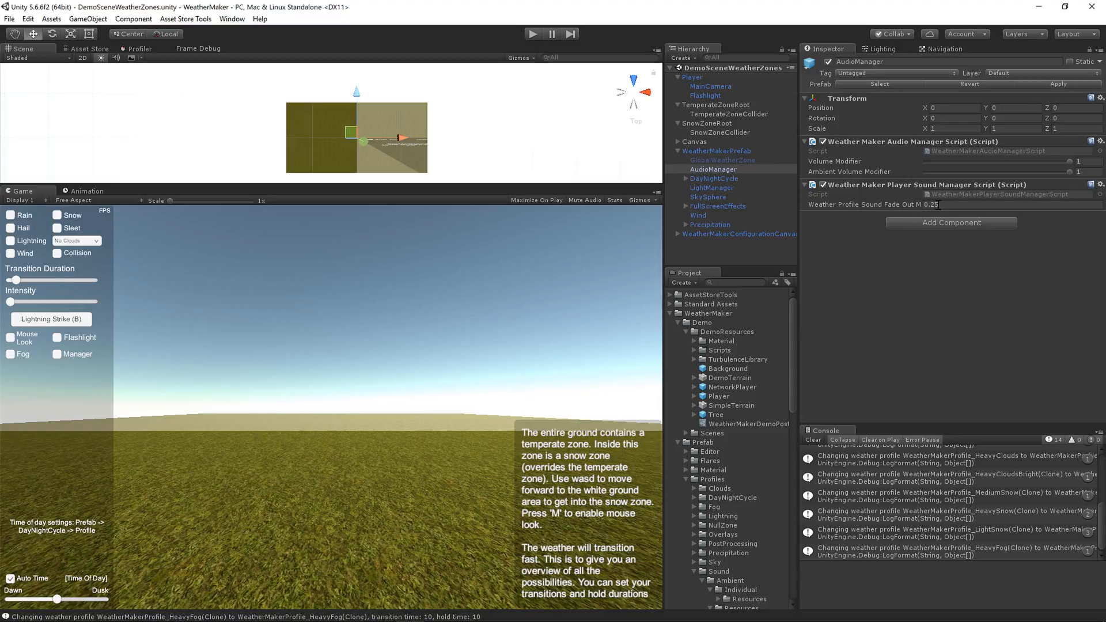
mouse_move(905, 353)
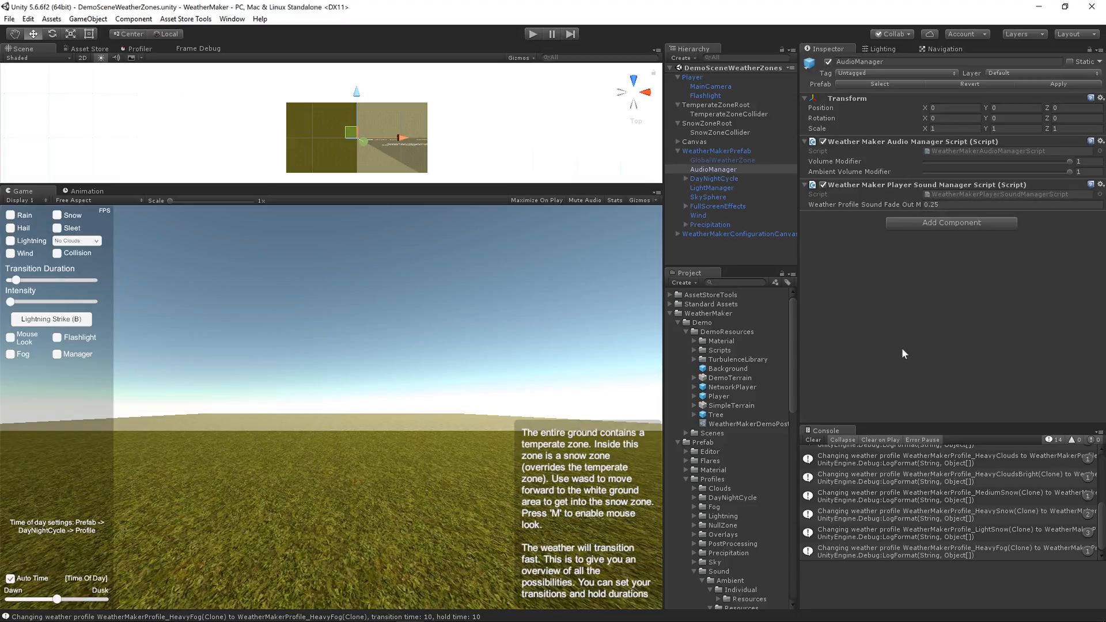
mouse_move(820, 274)
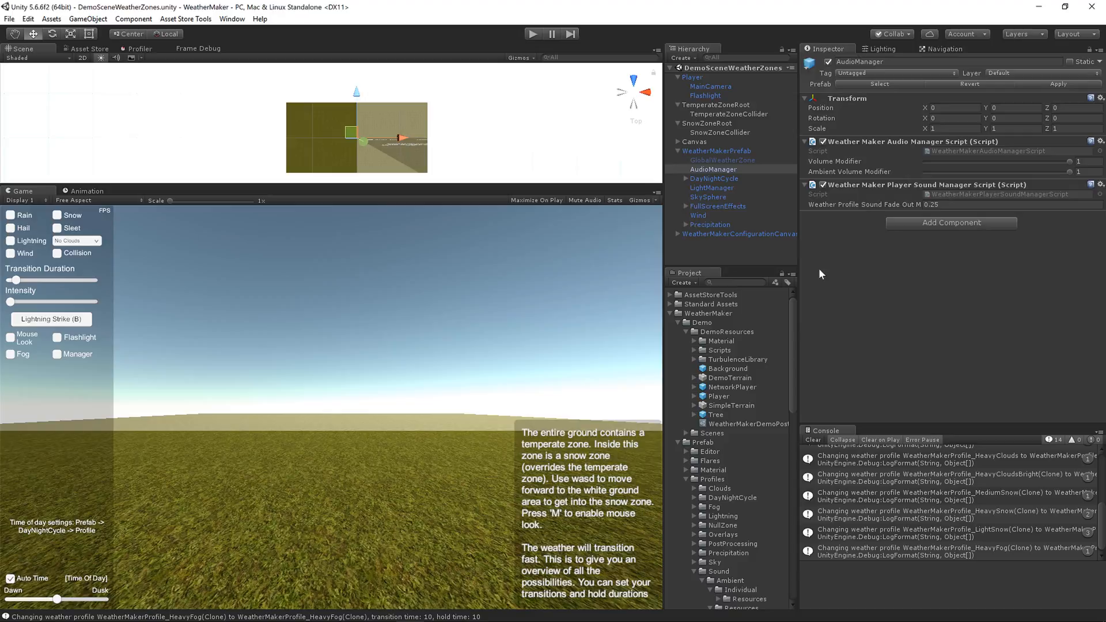
mouse_move(854, 204)
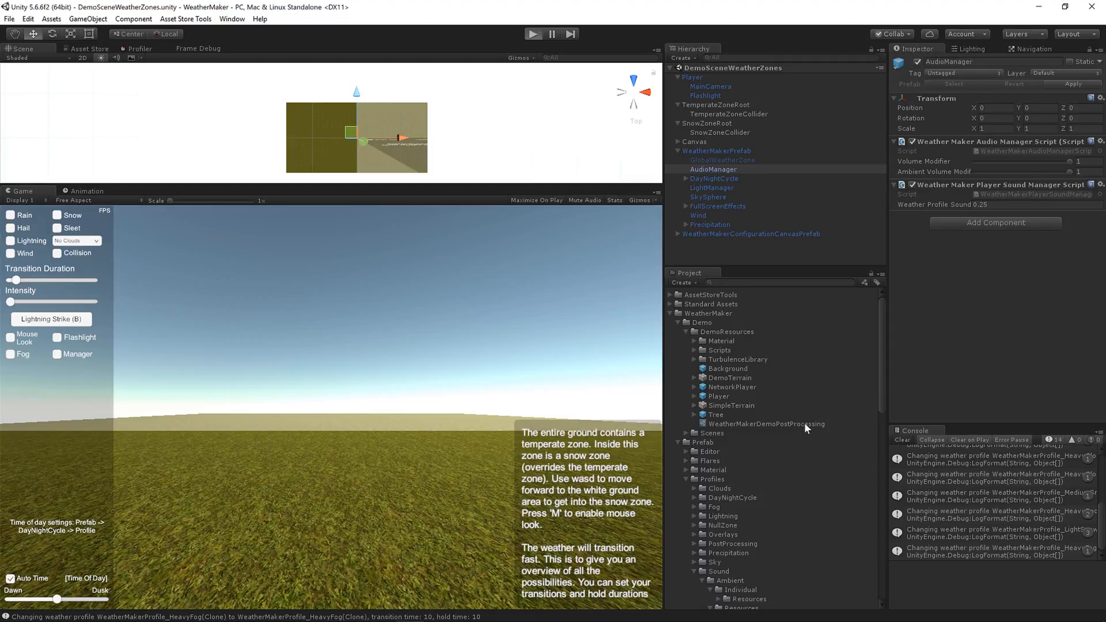
- Play the demo scene and walk the player into the snow zone and back
left_click(533, 33)
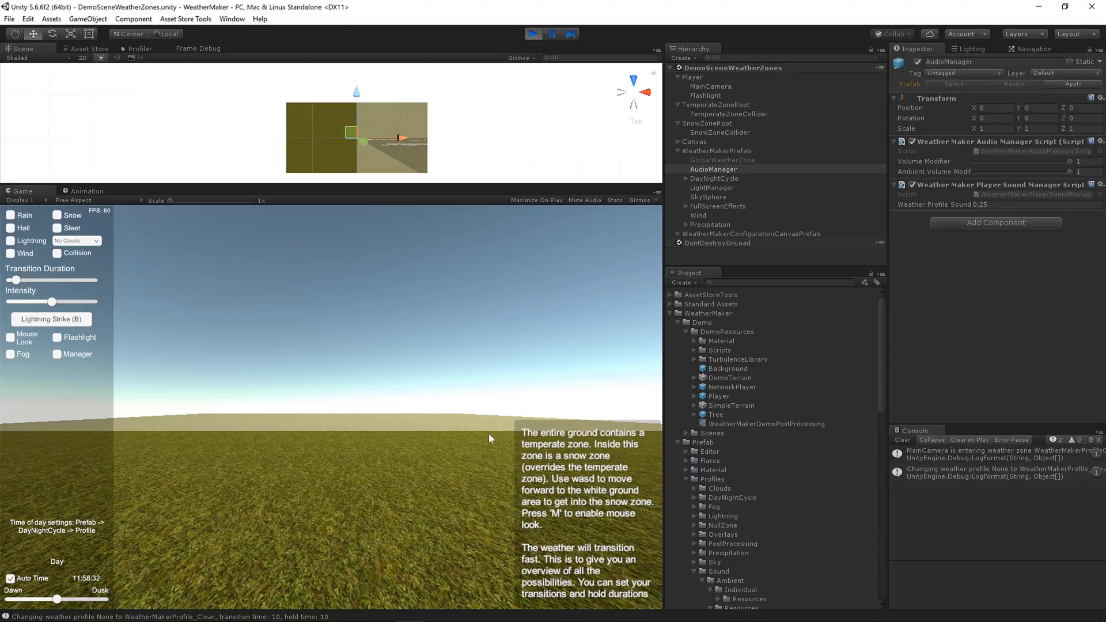
left_click(10, 337)
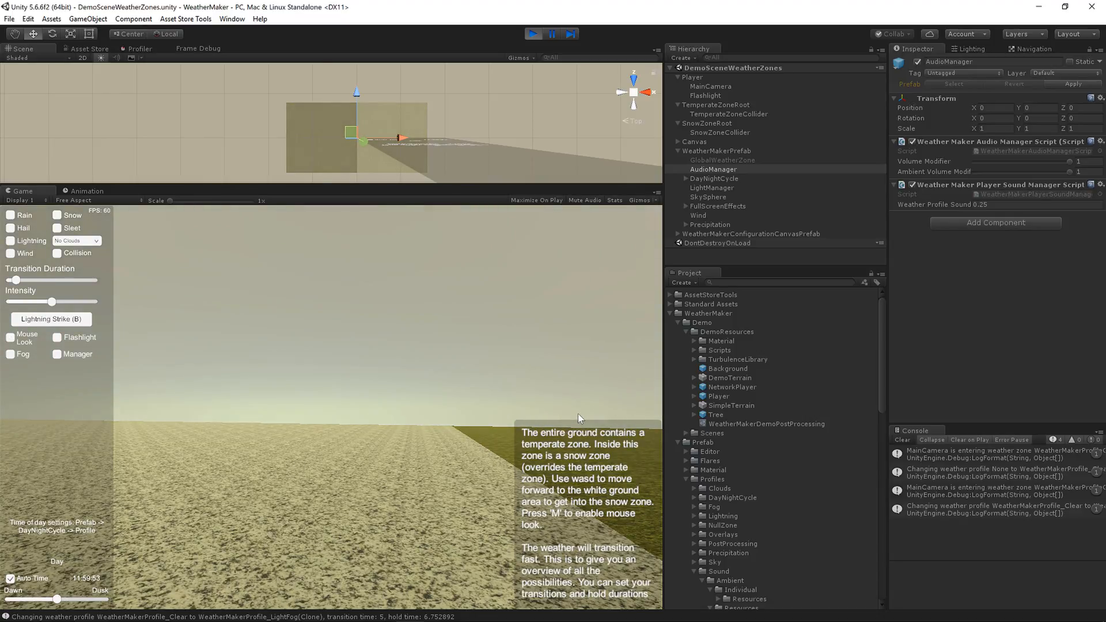
mouse_move(770, 266)
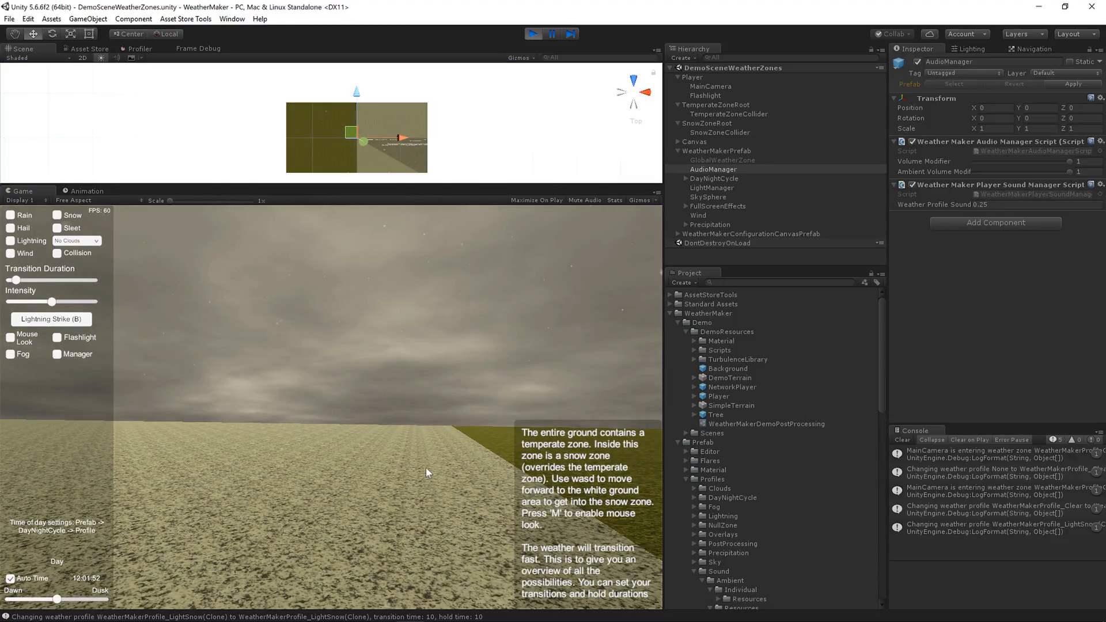
left_click(10, 337)
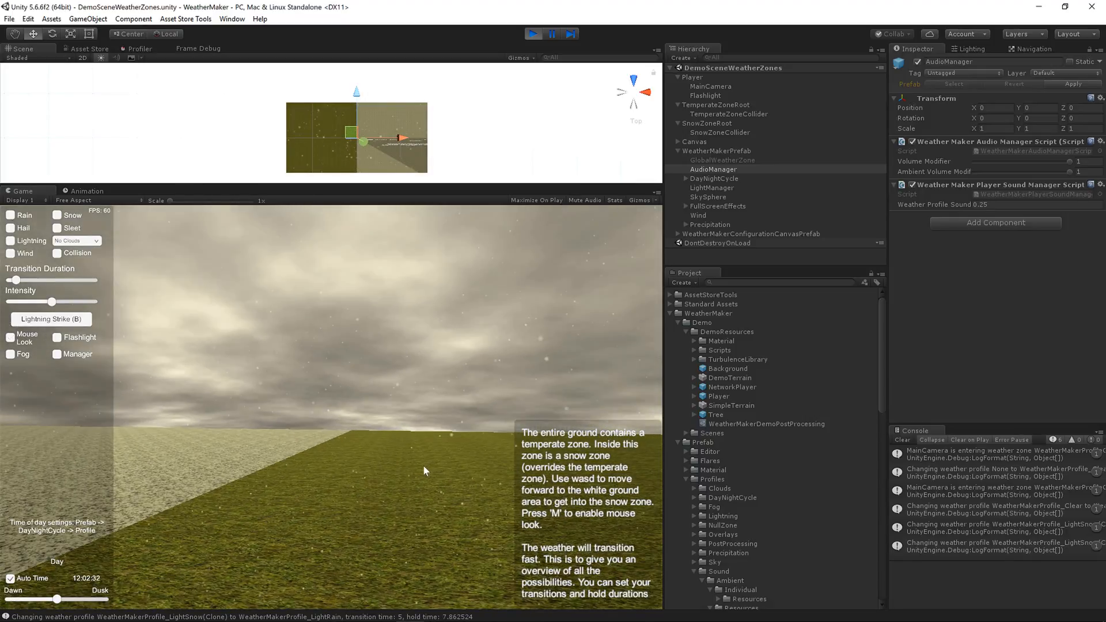
left_click(200, 48)
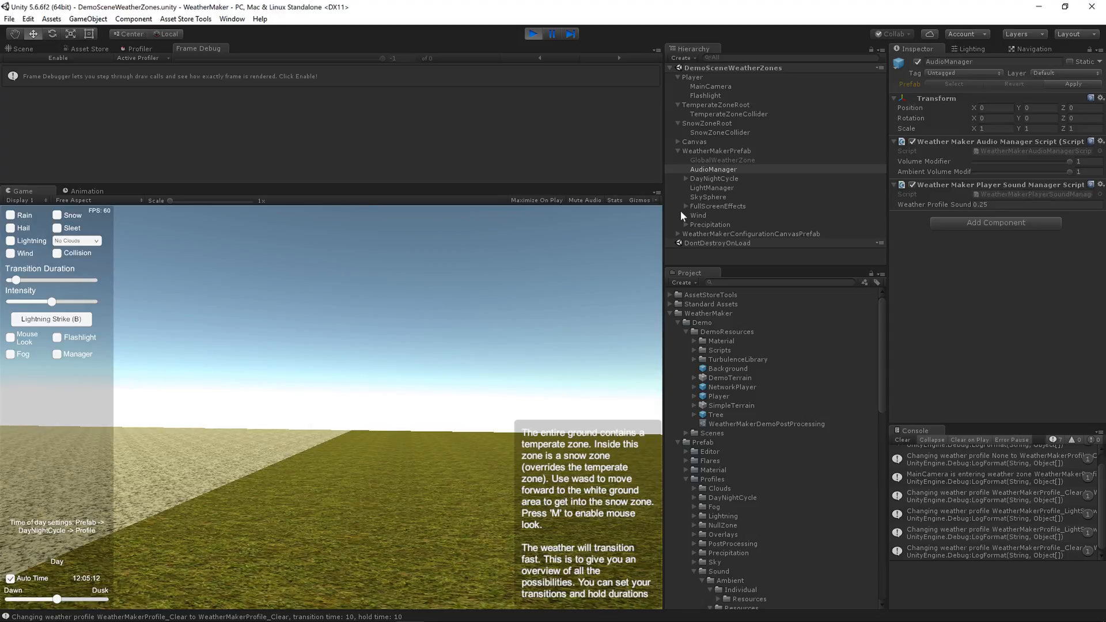
- Select SnowZoneCollider during play to show its profile group and overrides
left_click(720, 132)
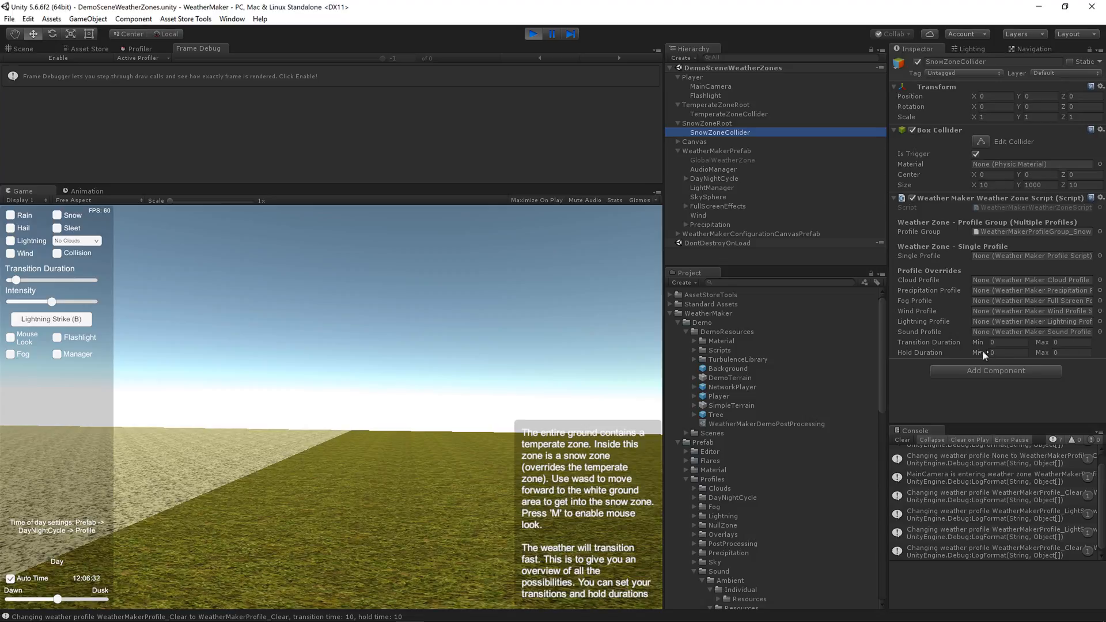
left_click(10, 337)
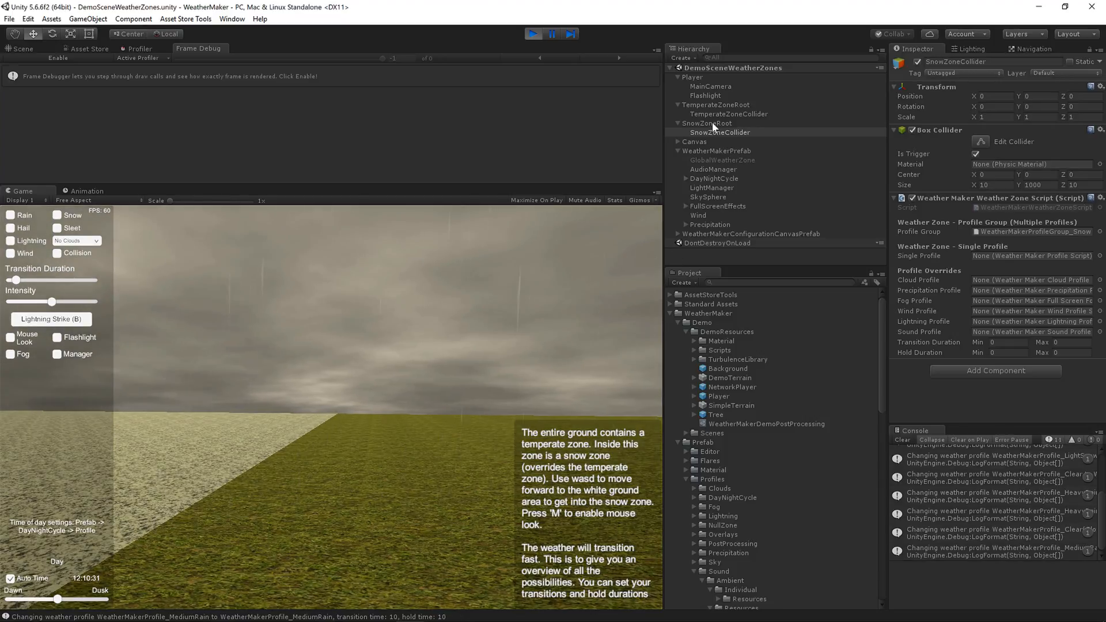
left_click(720, 132)
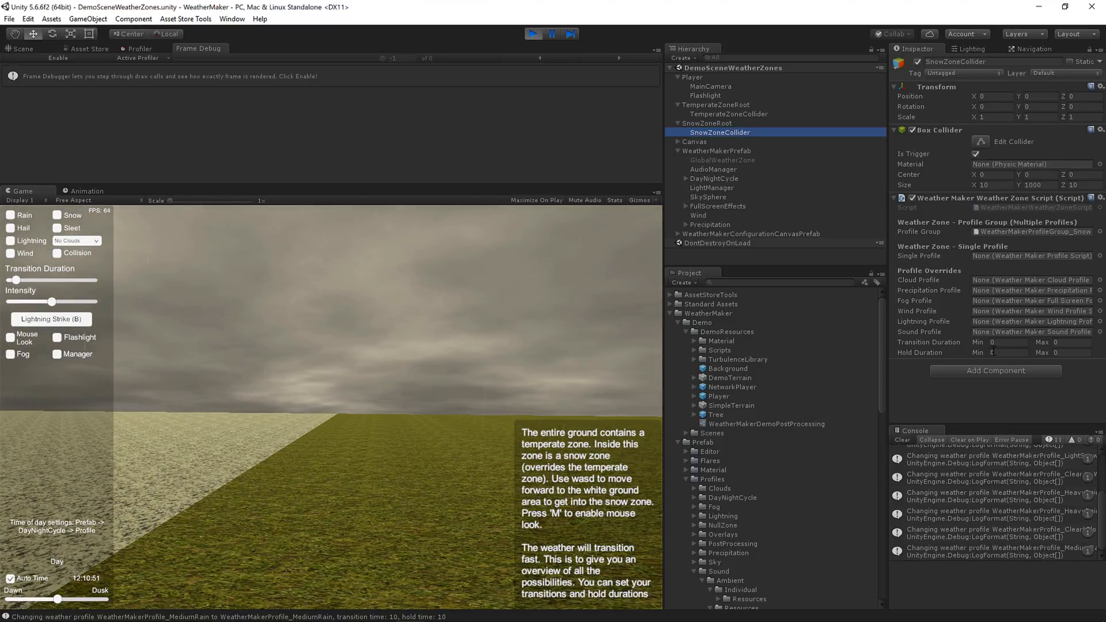
- Set the override Transition Duration and Hold Duration Min/Max to 13 during play
left_click(996, 342)
type("13")
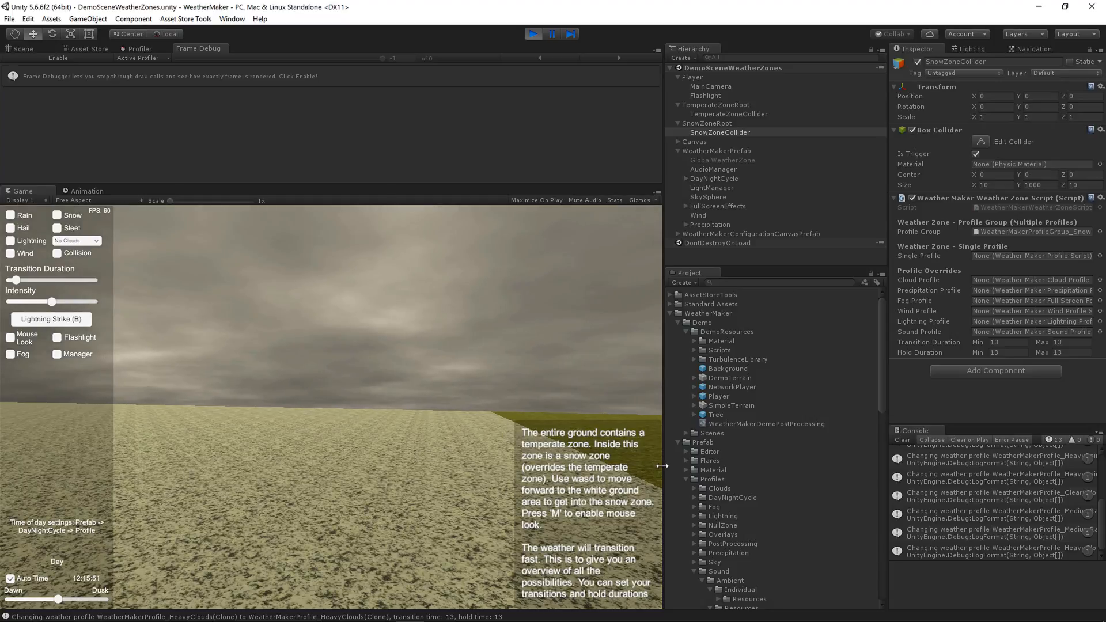
left_click(10, 337)
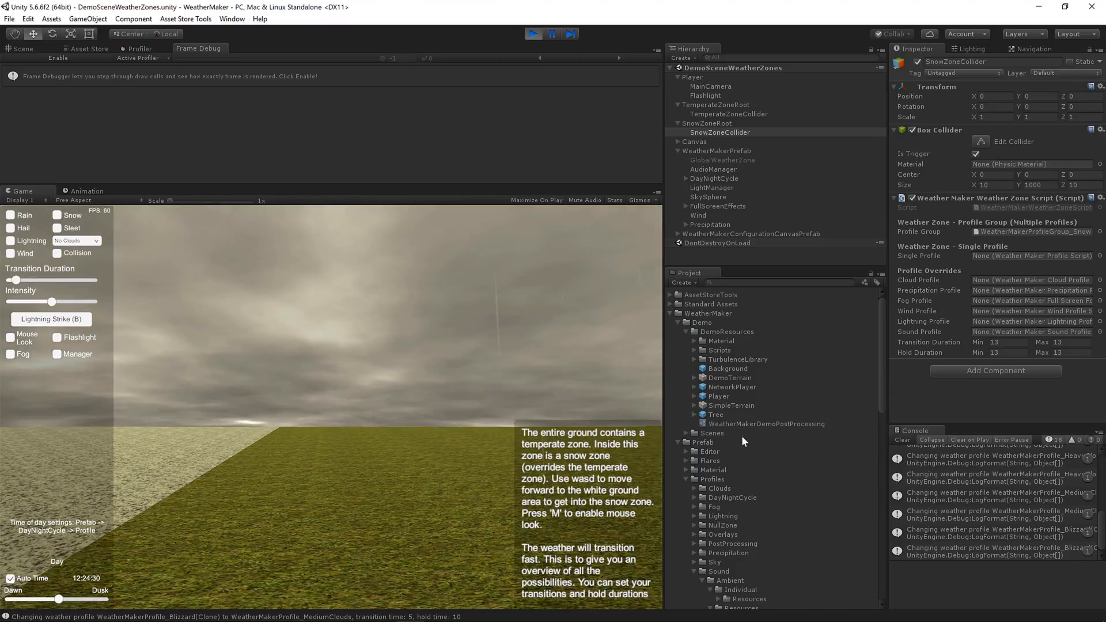
mouse_move(774, 194)
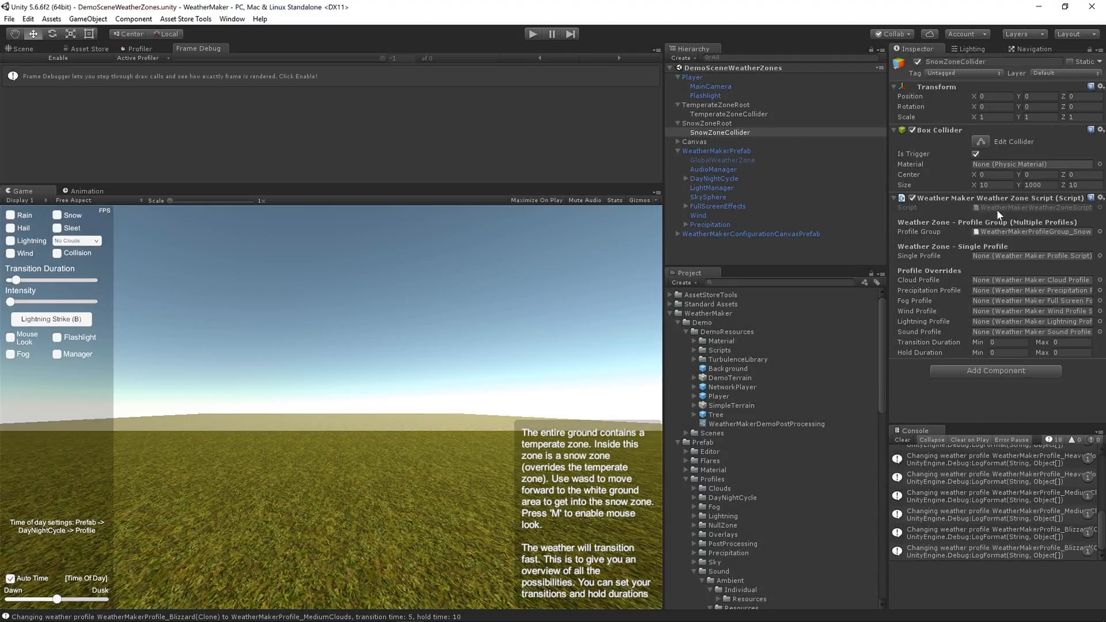
mouse_move(1014, 141)
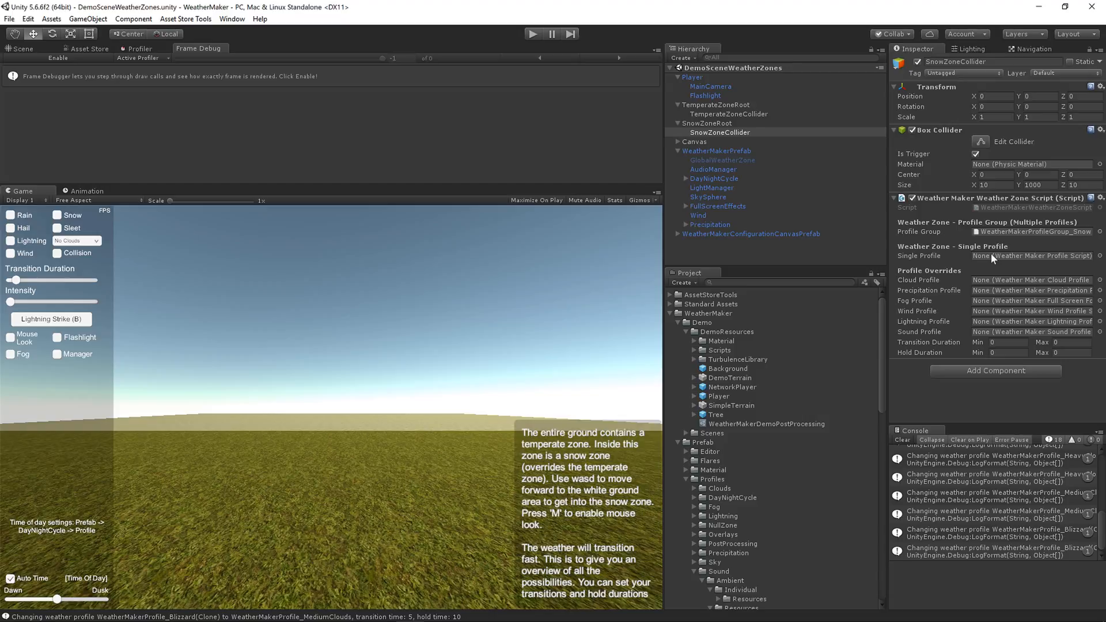
mouse_move(819, 145)
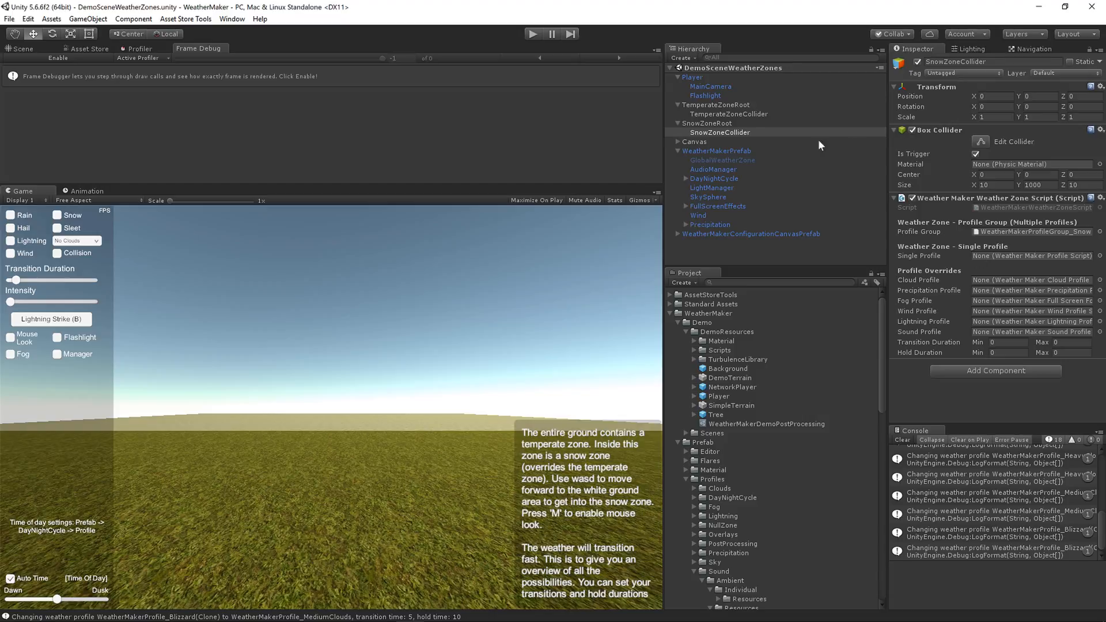